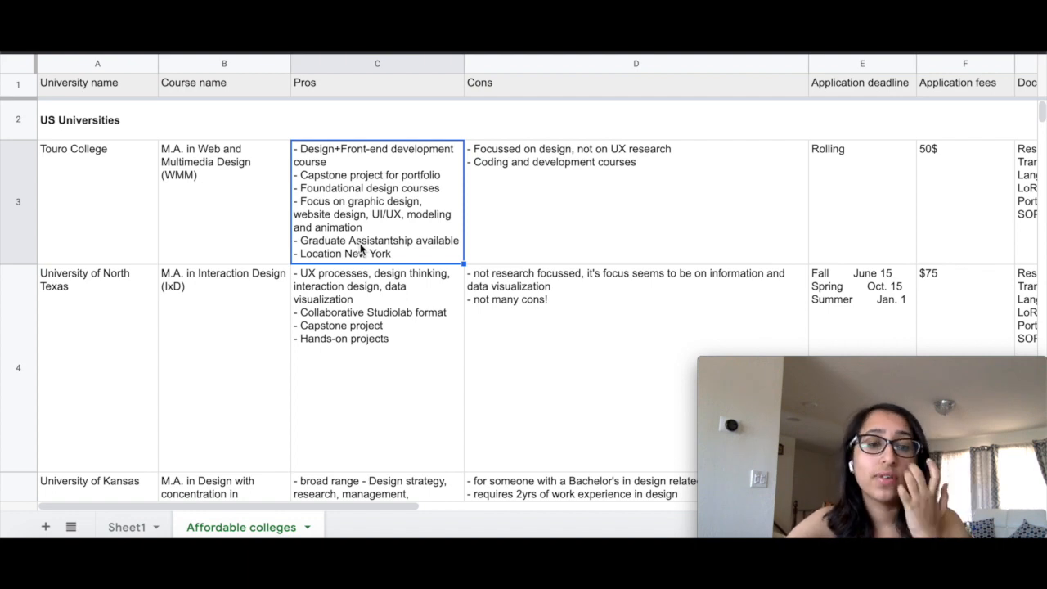
mouse_move(483, 233)
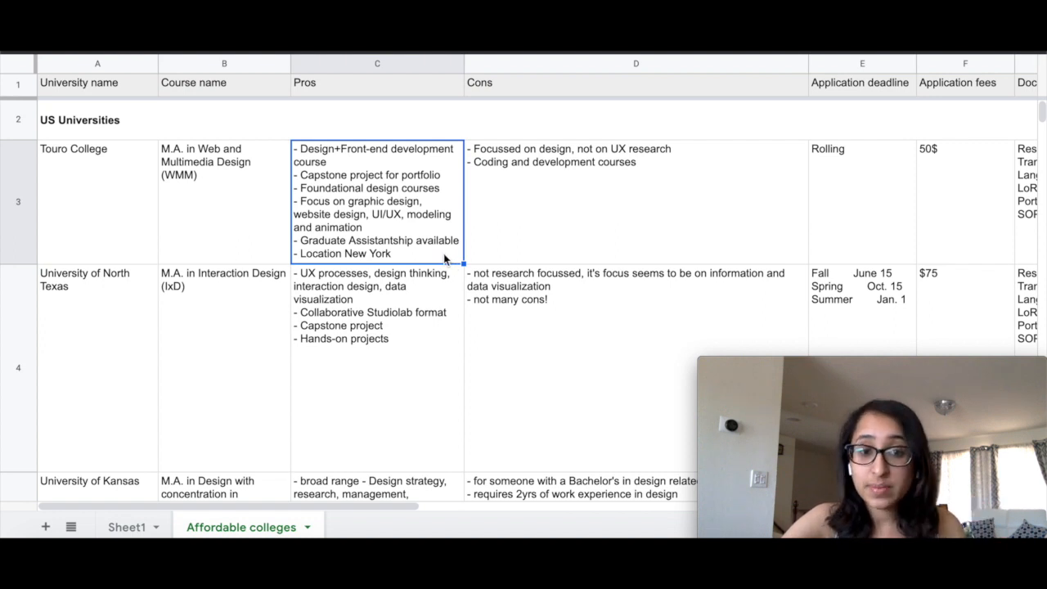
mouse_move(516, 270)
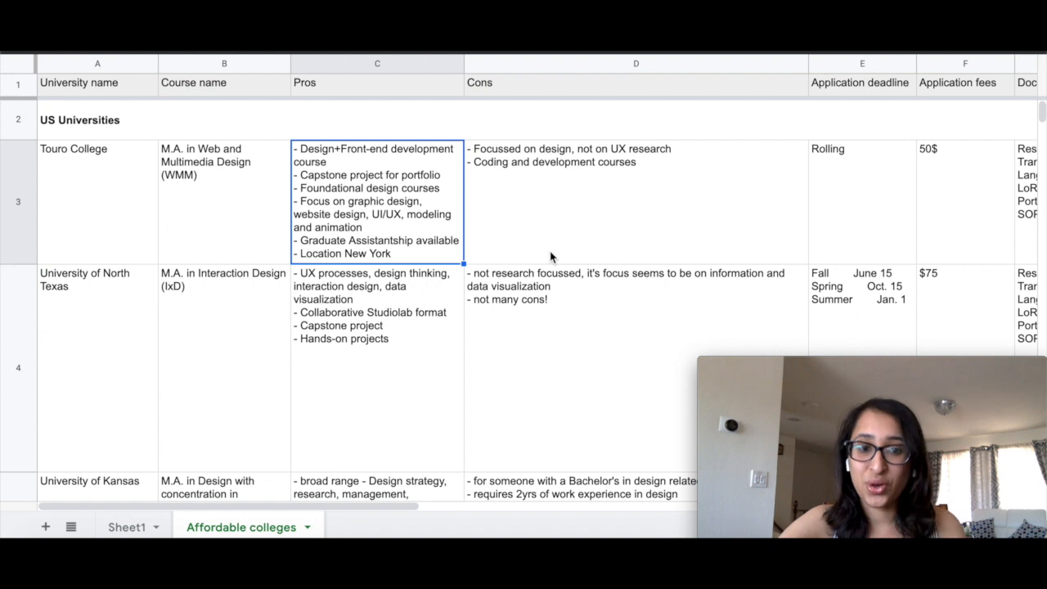
- Review Touro College's cons, required documents and number of LoR across its row
click(635, 203)
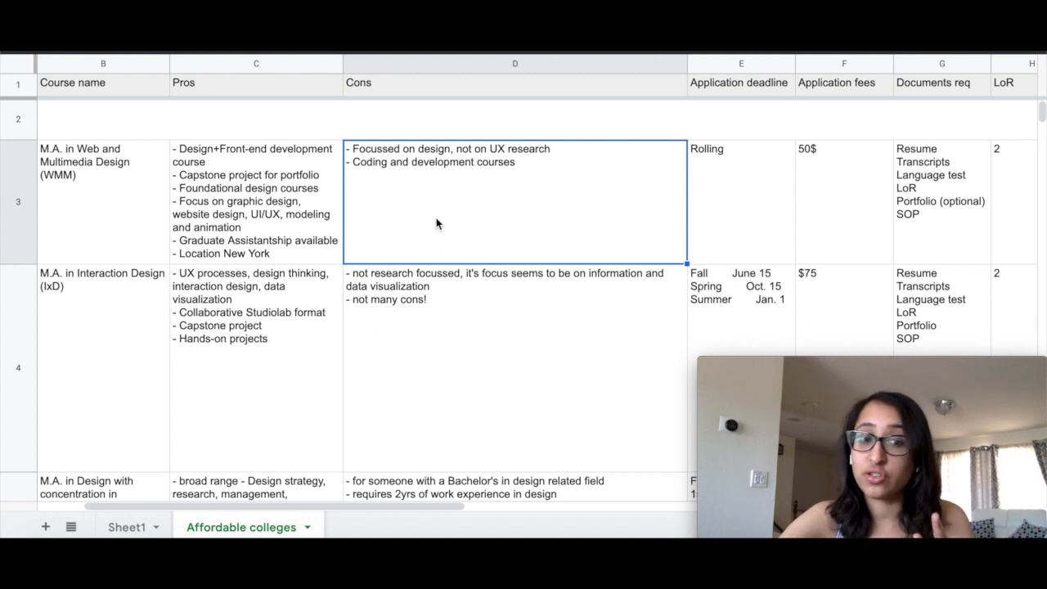
mouse_move(684, 199)
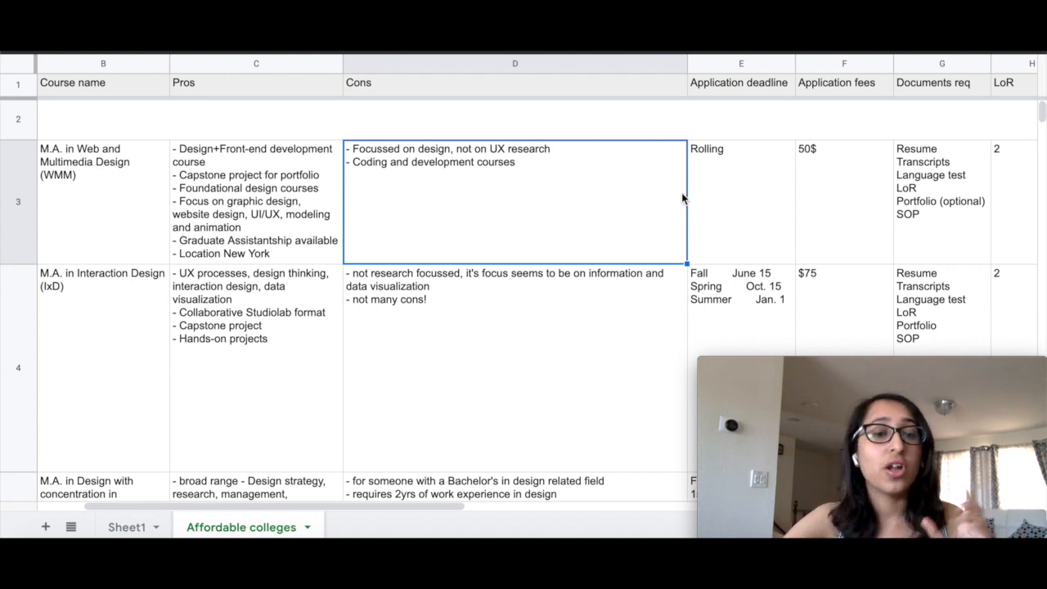
mouse_move(707, 229)
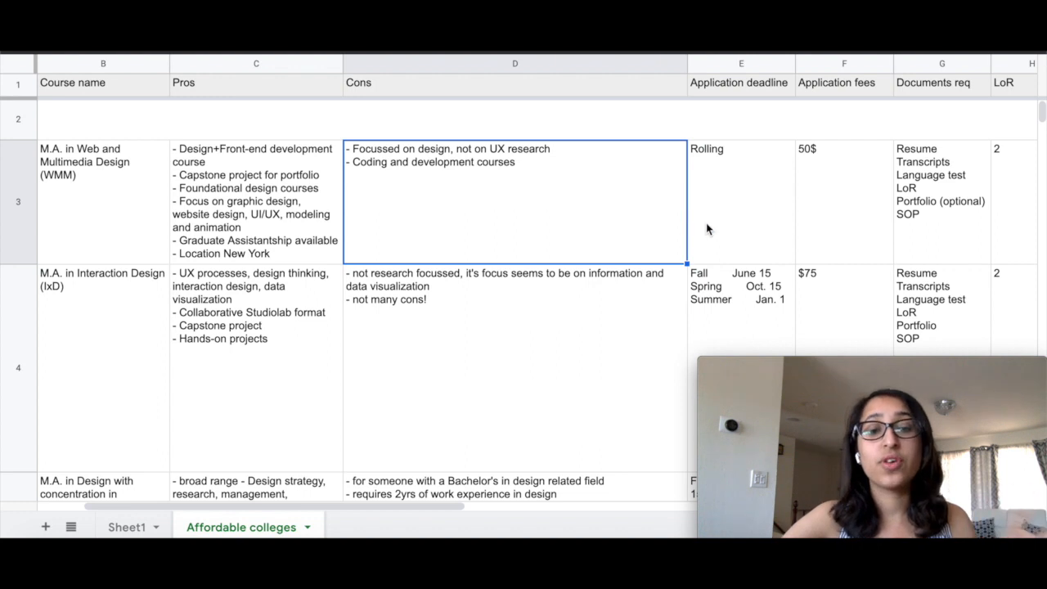
mouse_move(750, 239)
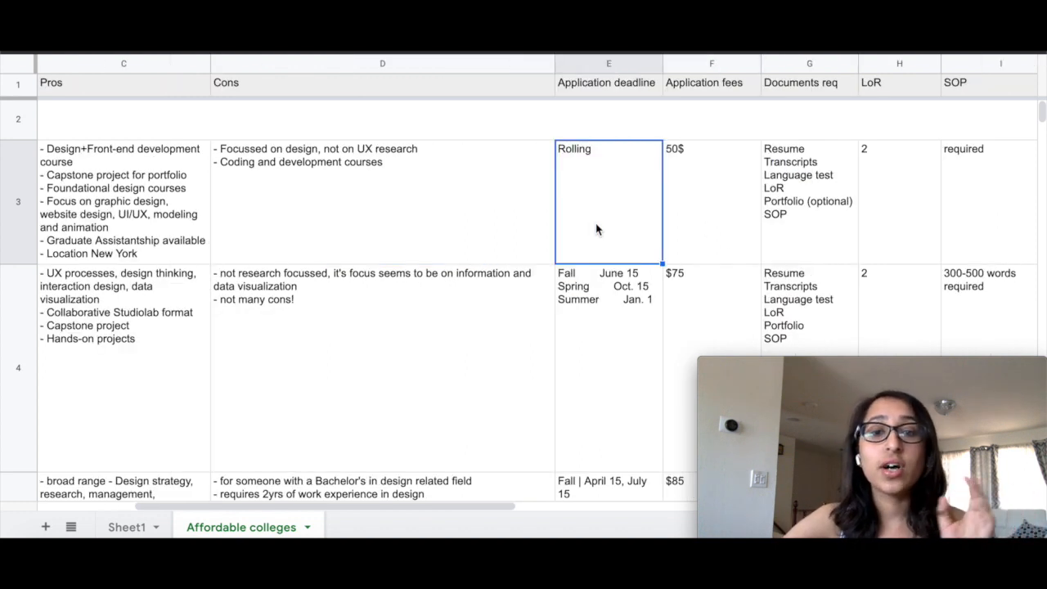
scroll(right, 3)
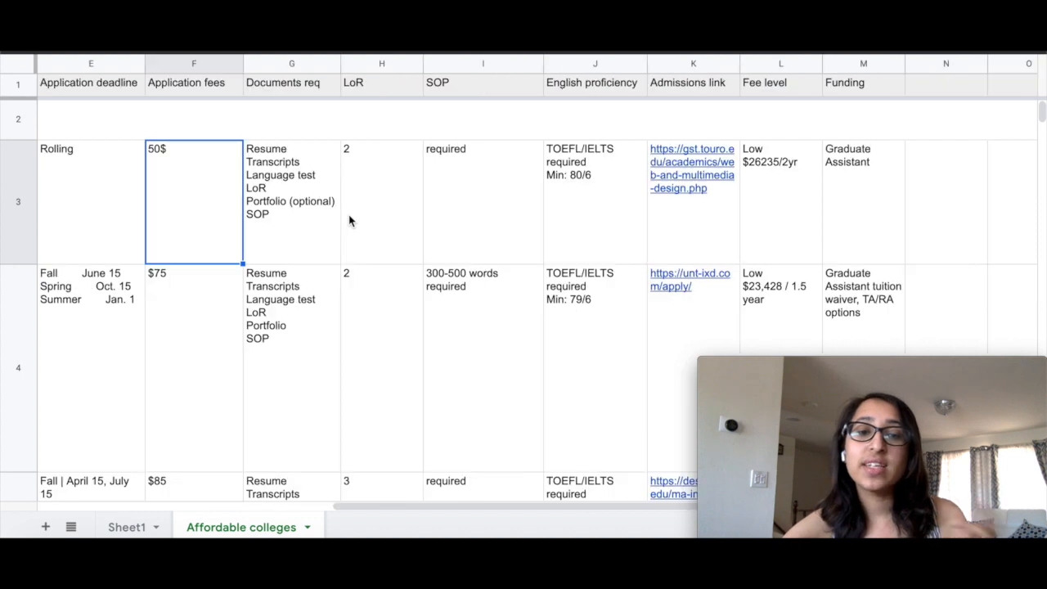
mouse_move(301, 238)
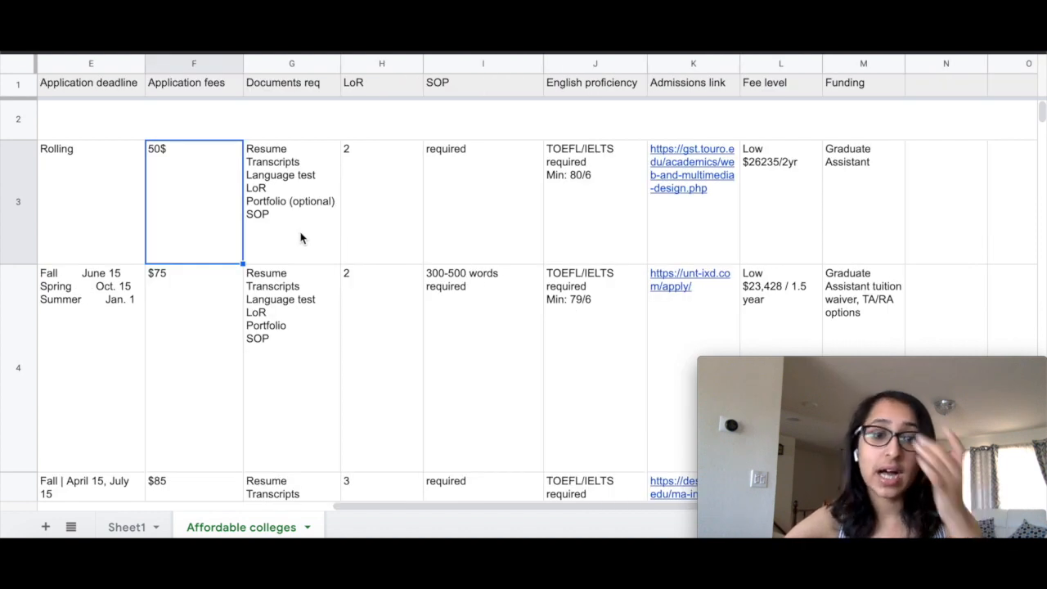
click(291, 201)
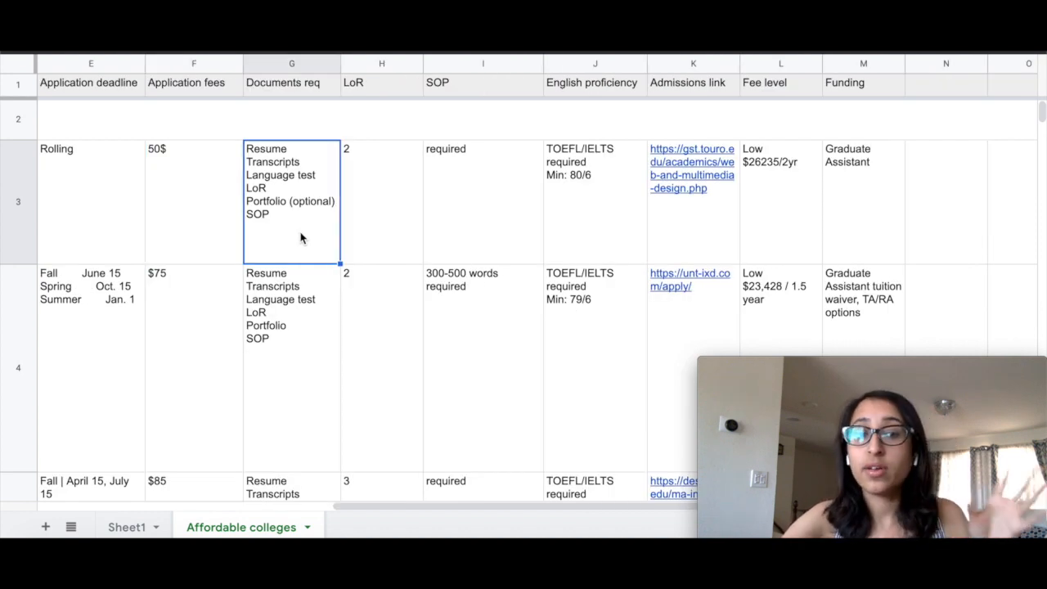
mouse_move(327, 239)
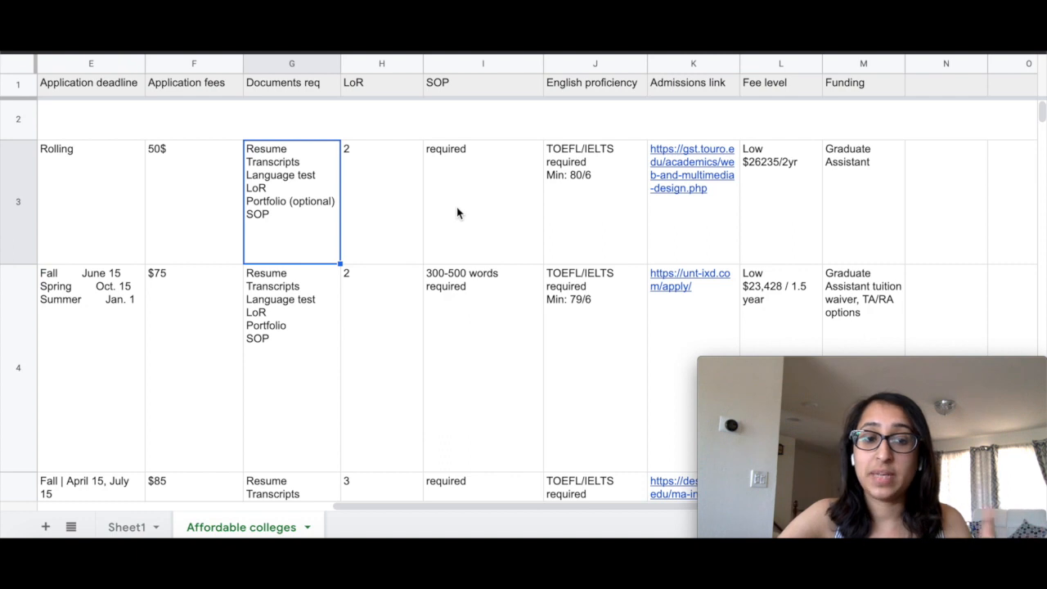
click(380, 201)
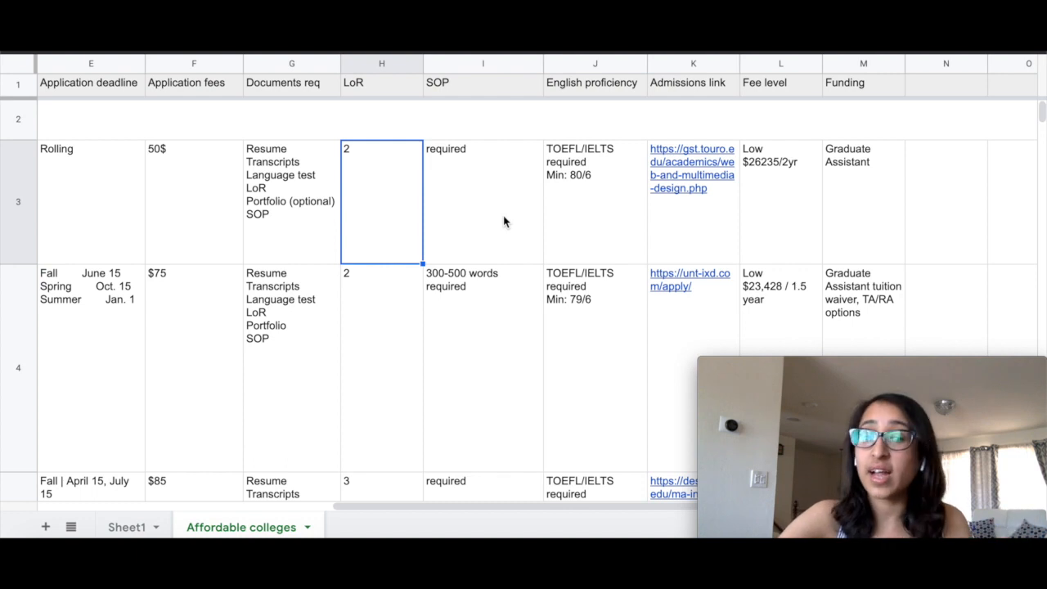
mouse_move(504, 255)
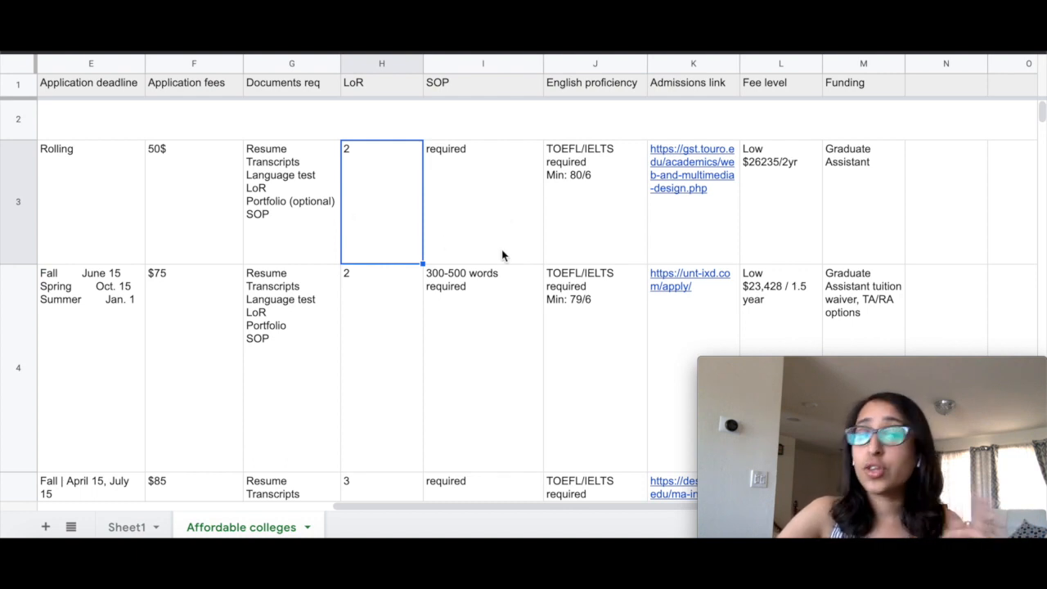
scroll(right, 3)
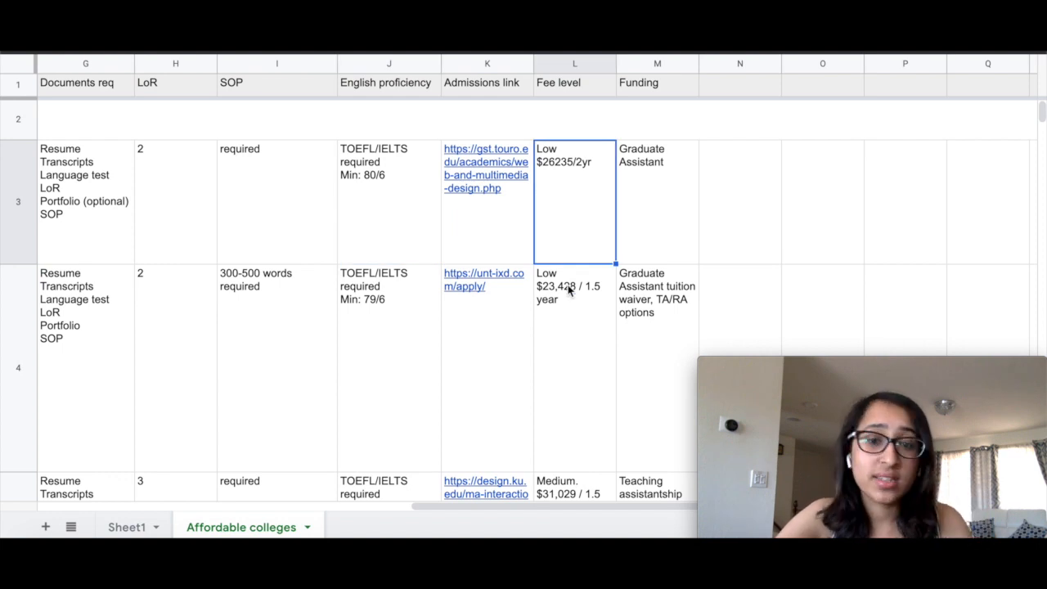
mouse_move(672, 219)
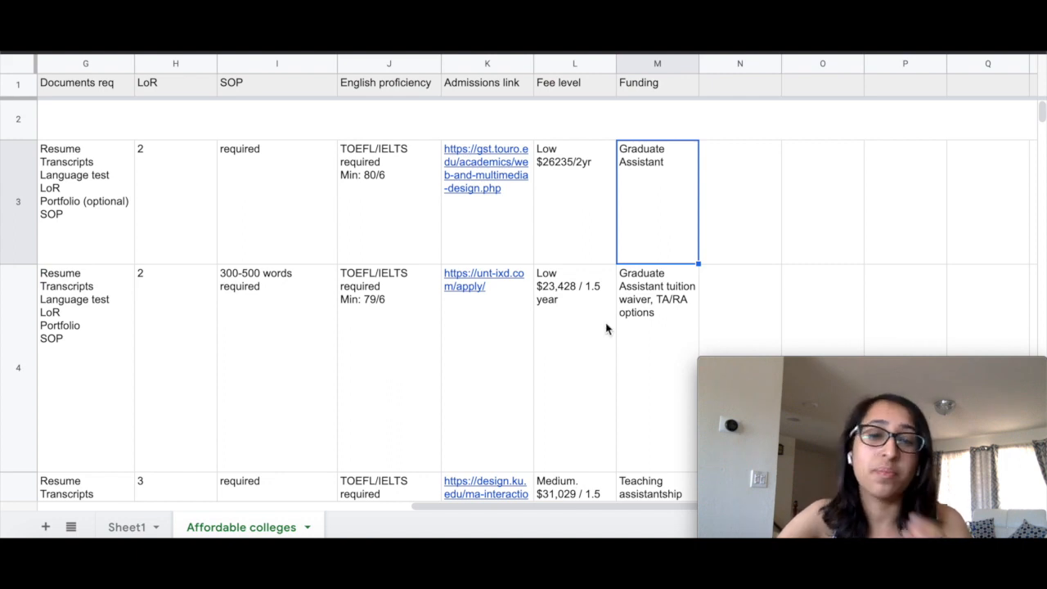
scroll(left, 3)
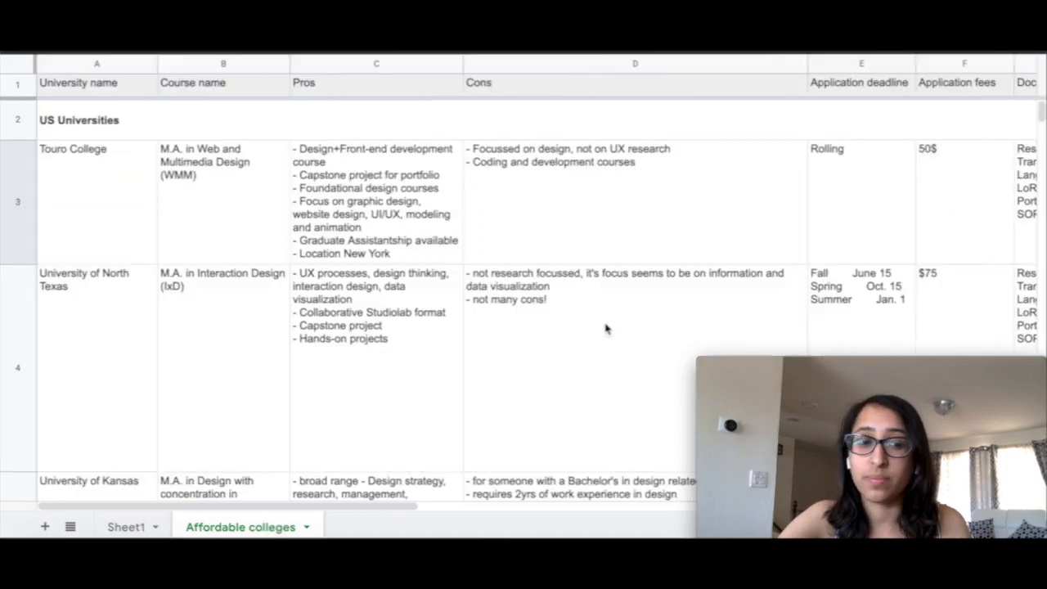
- Move to the University of North Texas row, viewing its pros, $75 application fee and funding
scroll(down, 3)
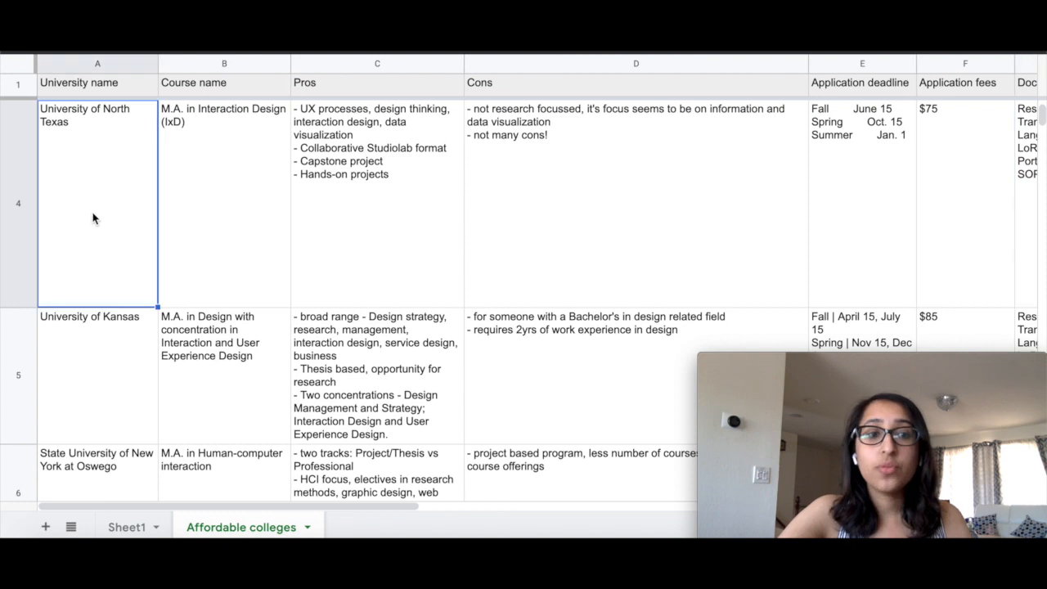
mouse_move(256, 203)
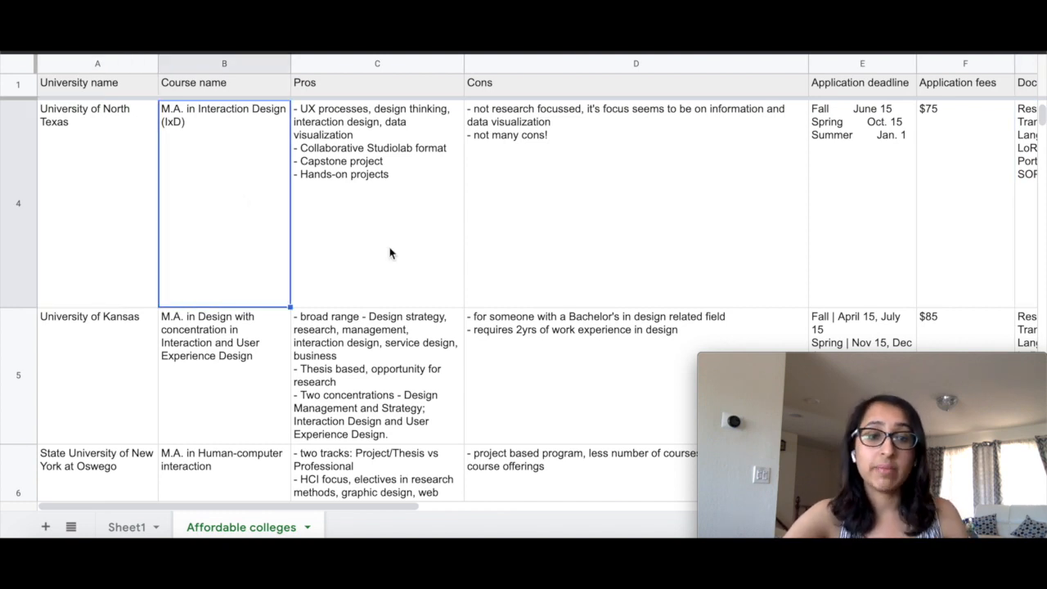
click(376, 205)
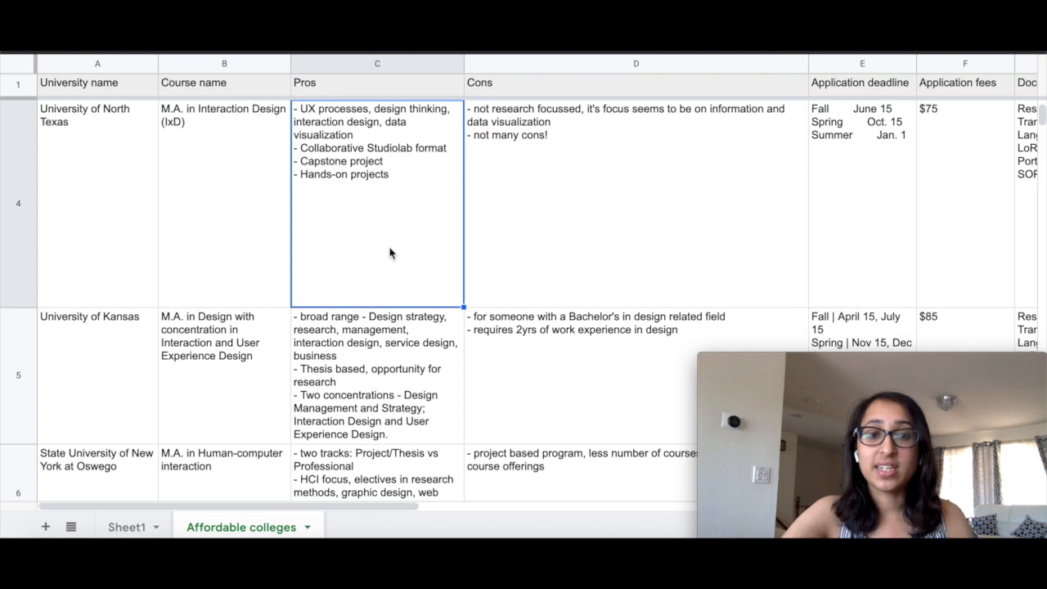
mouse_move(507, 255)
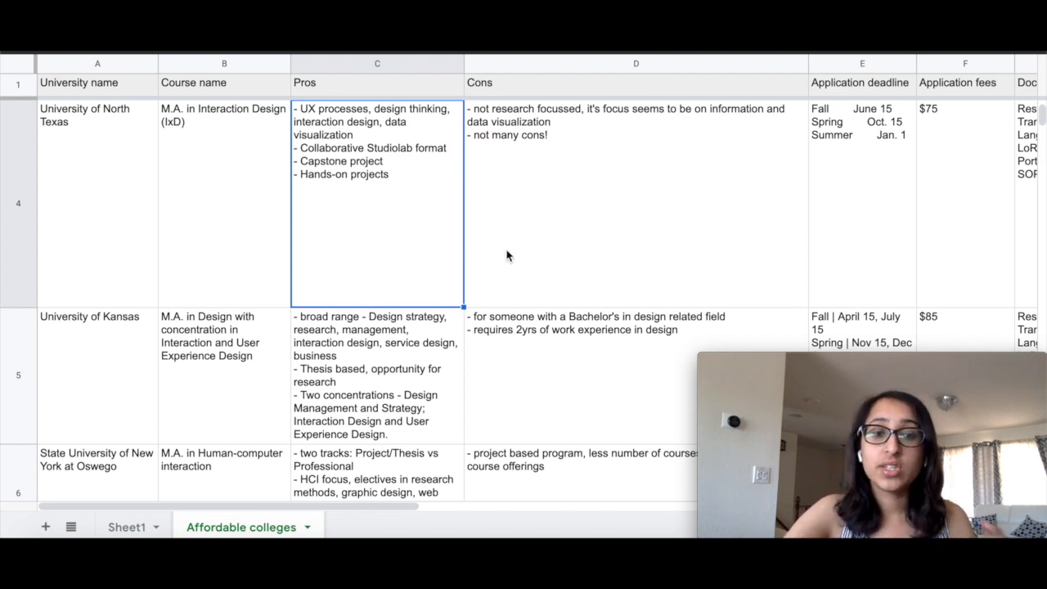
mouse_move(446, 245)
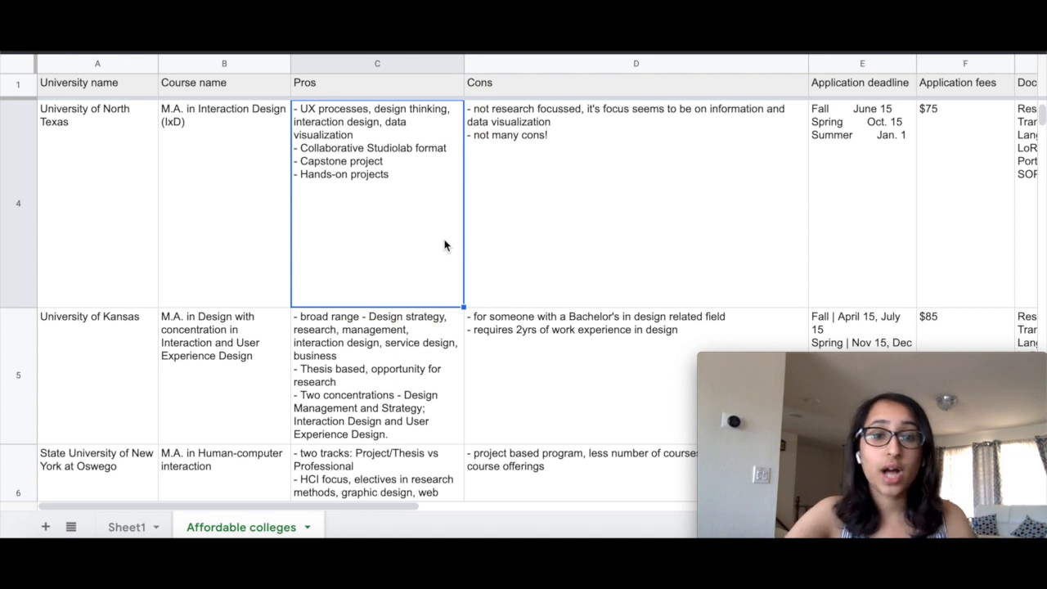
mouse_move(447, 277)
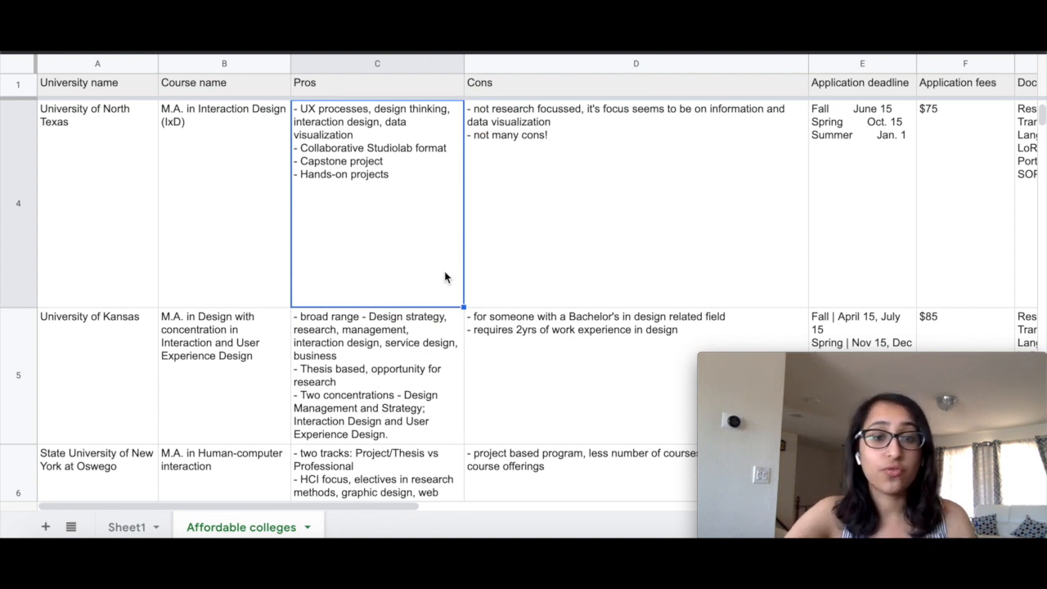
mouse_move(524, 221)
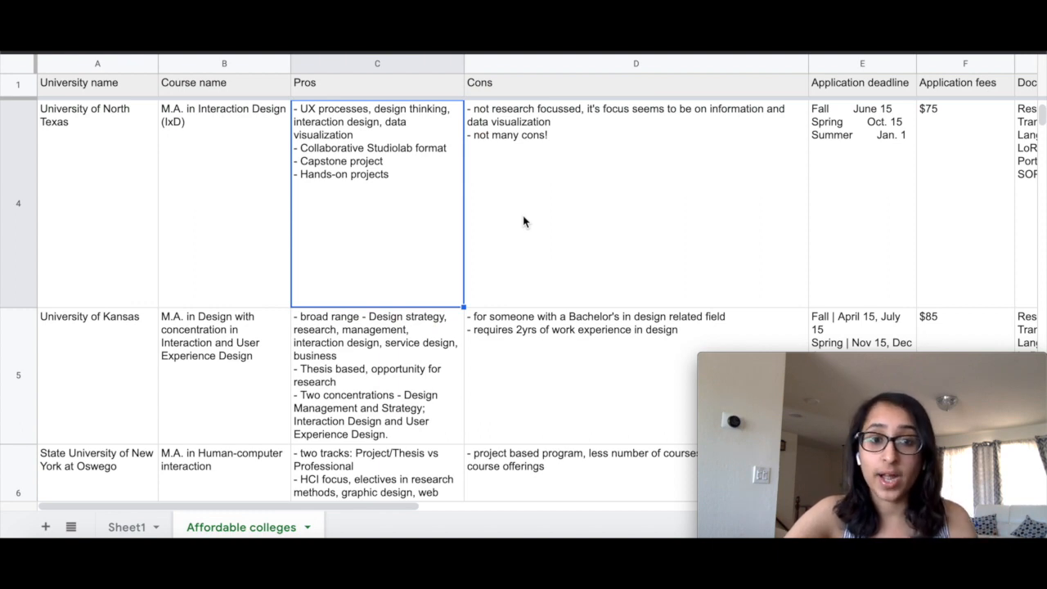
mouse_move(442, 242)
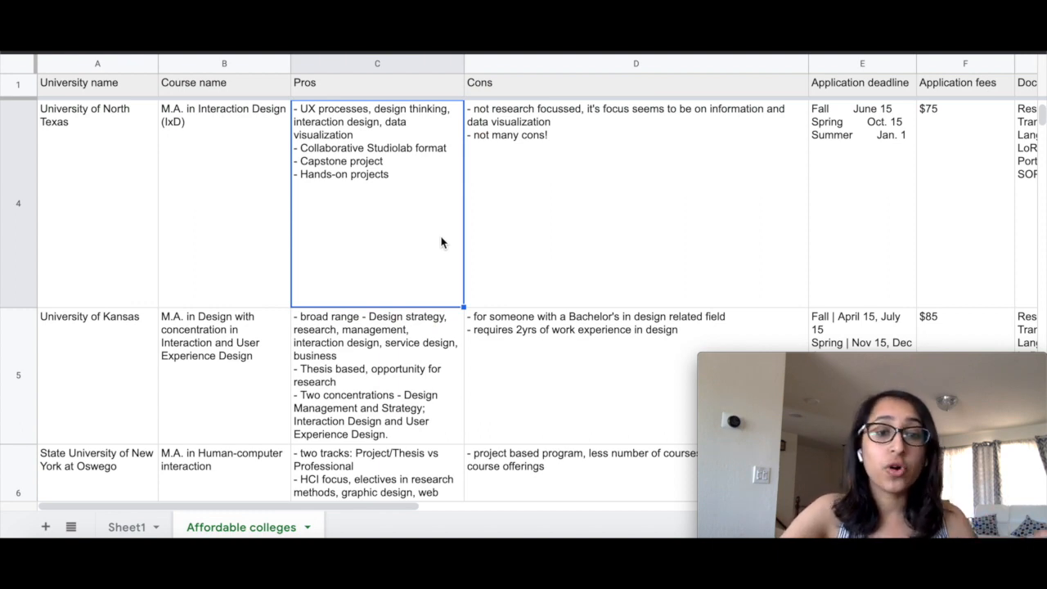
mouse_move(550, 277)
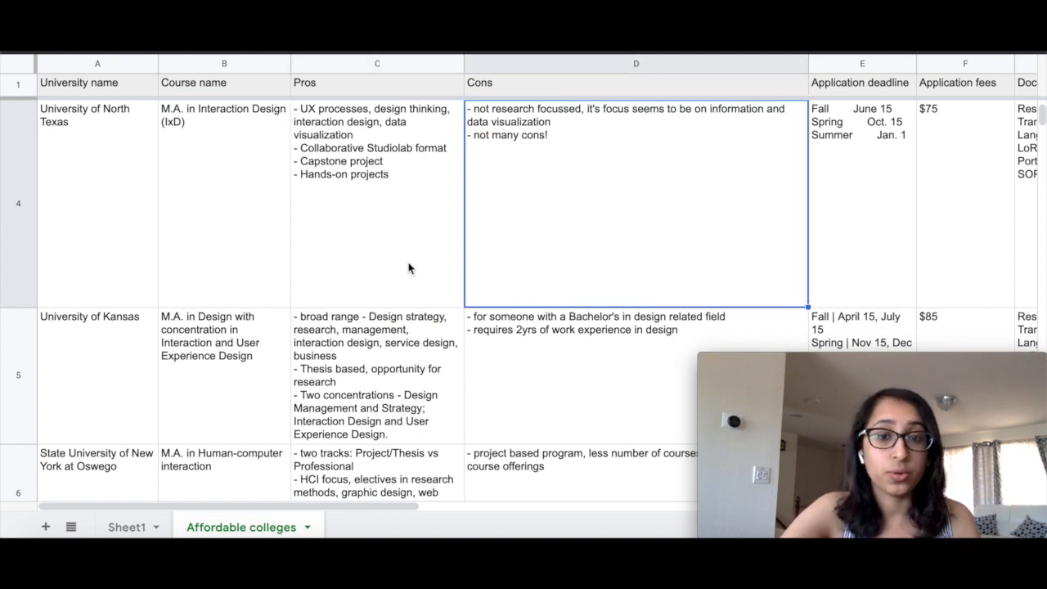
scroll(right, 3)
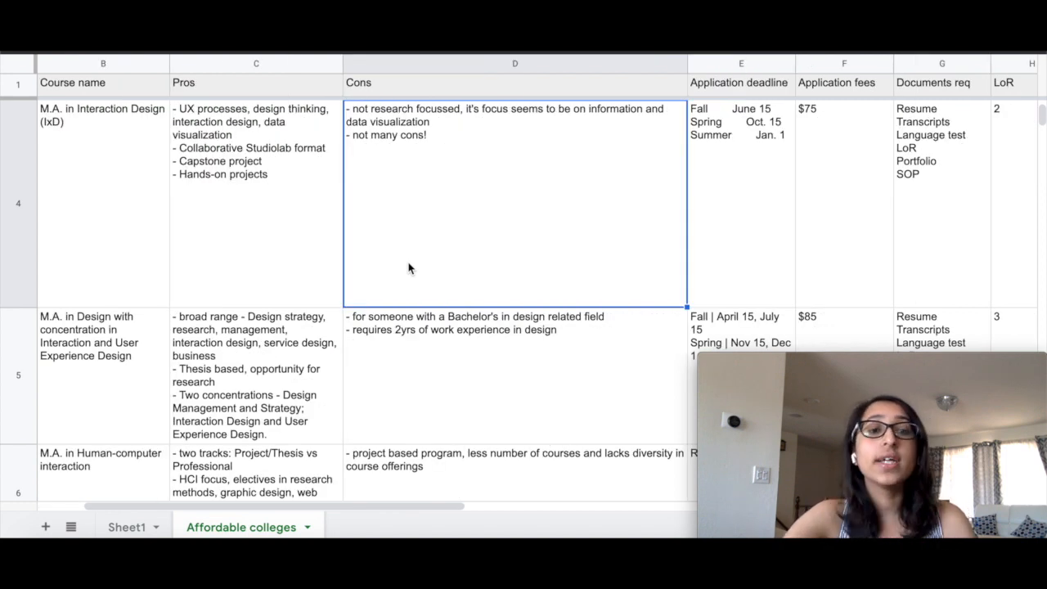
mouse_move(679, 277)
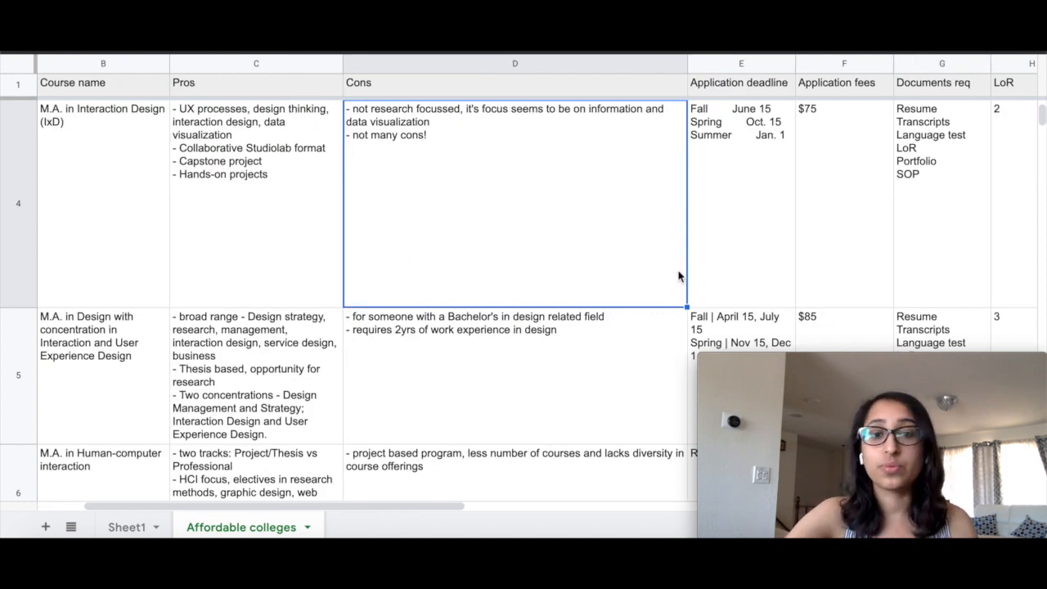
mouse_move(699, 257)
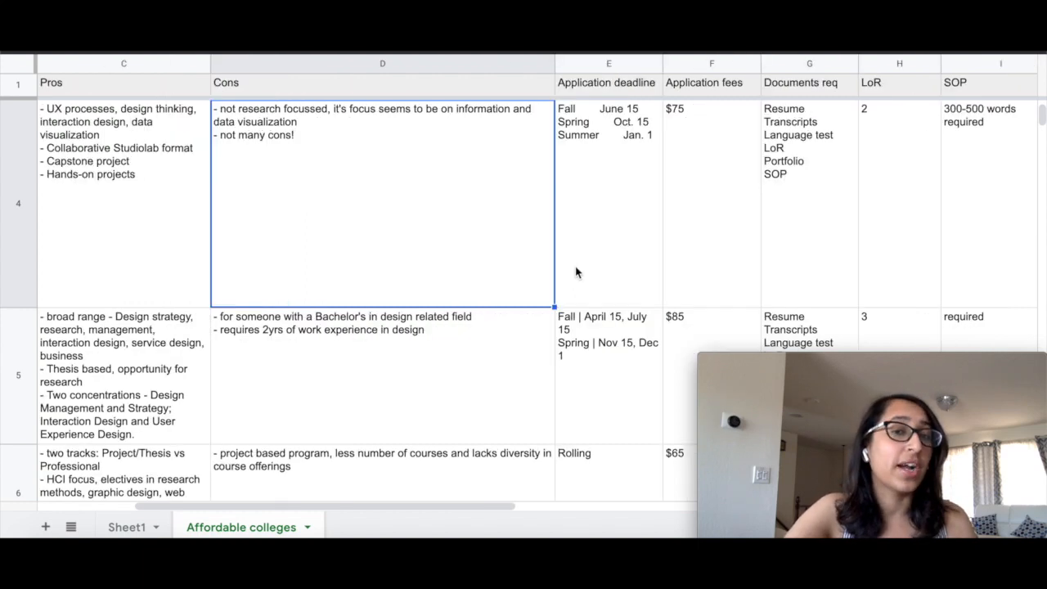
scroll(right, 3)
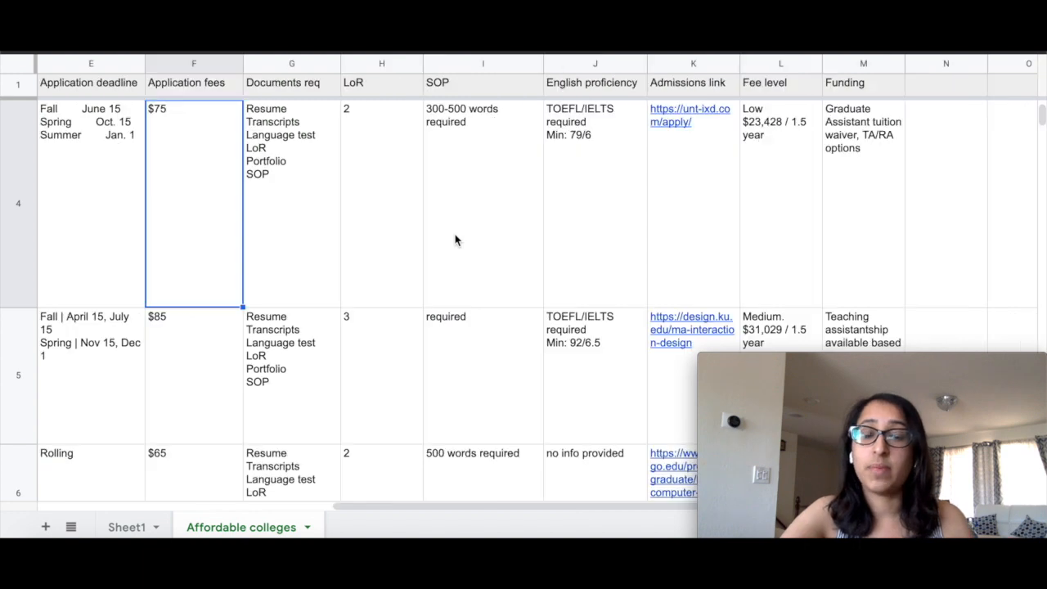
mouse_move(311, 236)
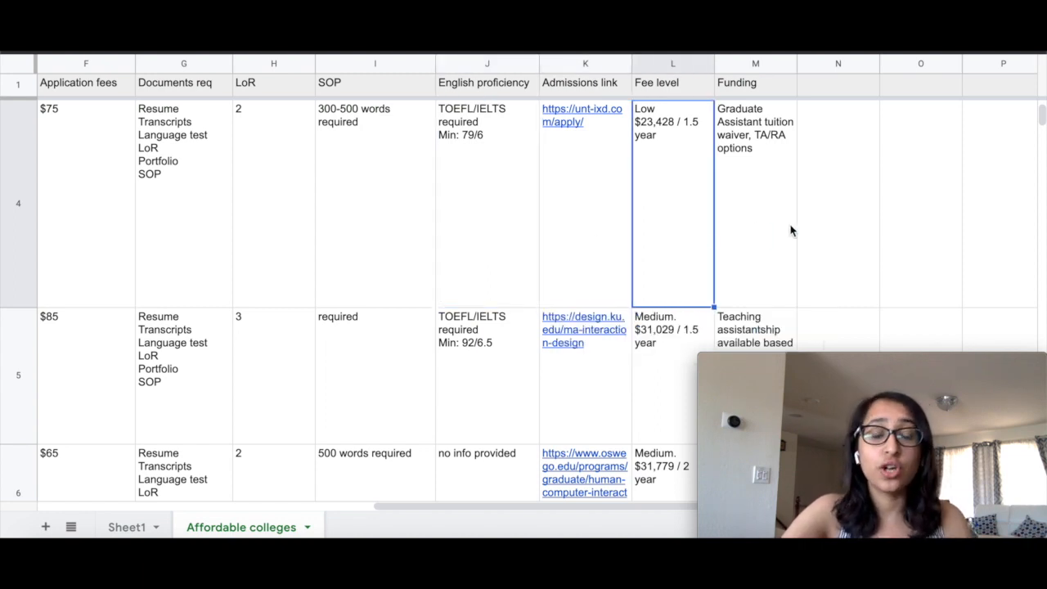
mouse_move(773, 291)
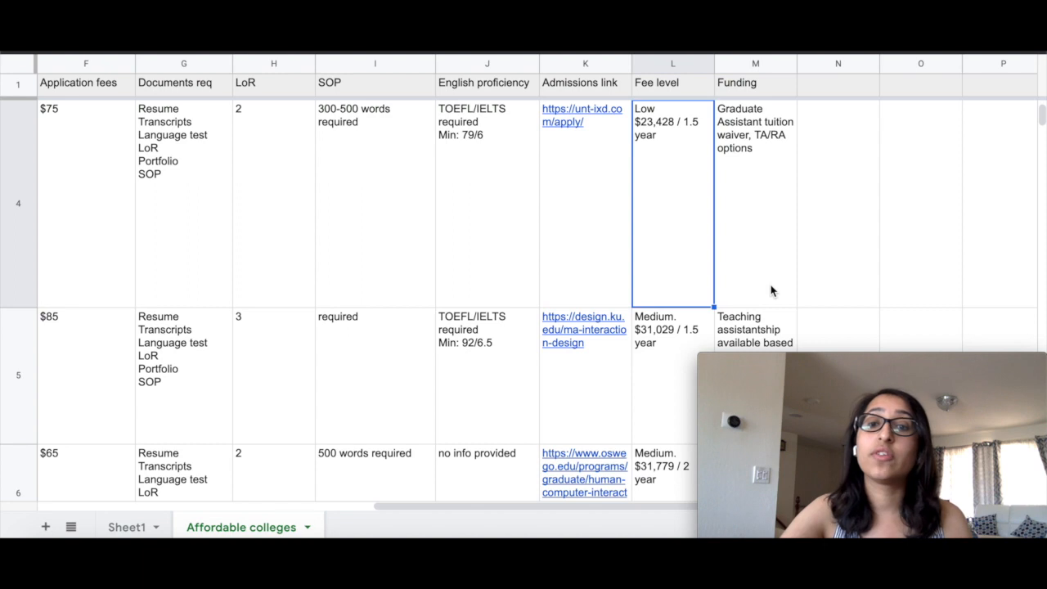
mouse_move(789, 219)
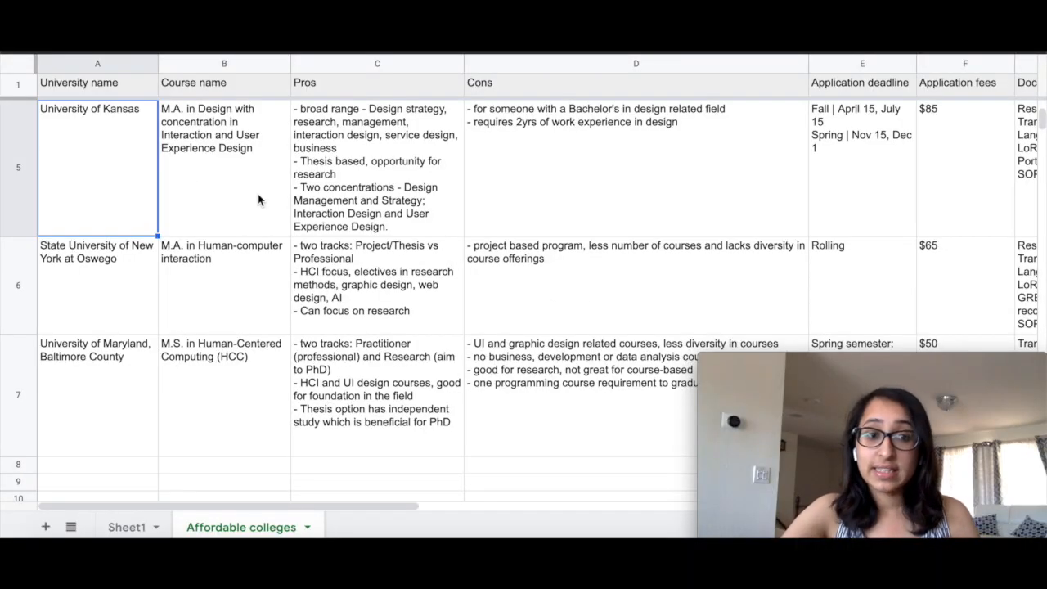
mouse_move(242, 206)
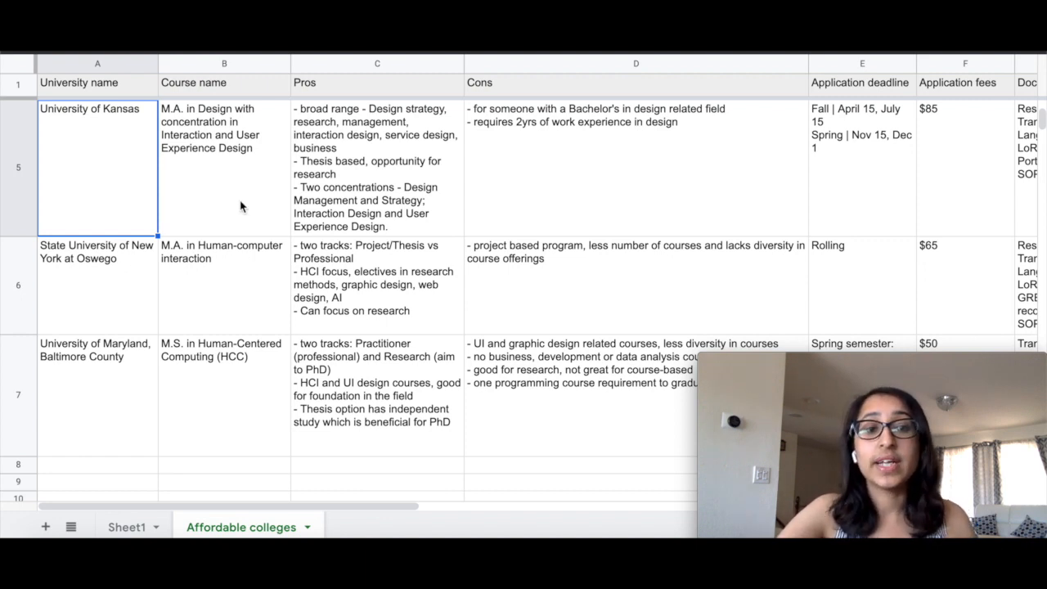
mouse_move(309, 220)
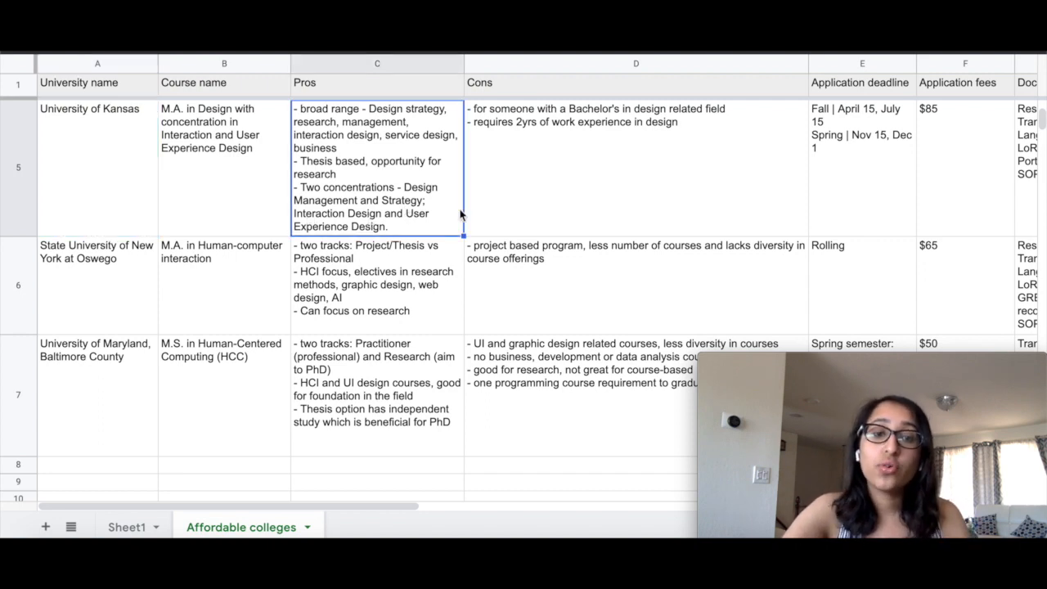
mouse_move(449, 208)
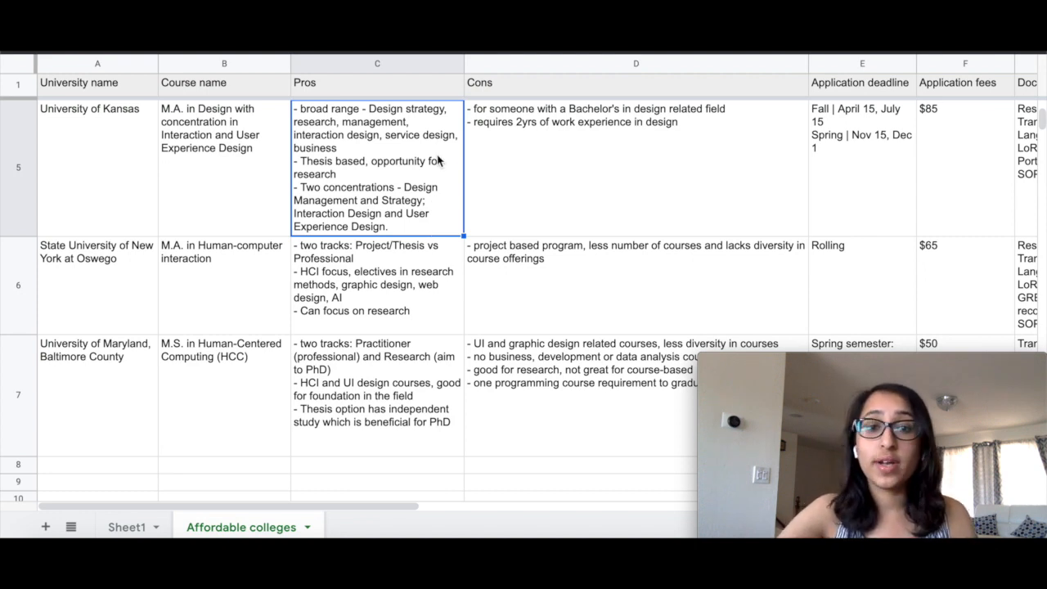
mouse_move(432, 236)
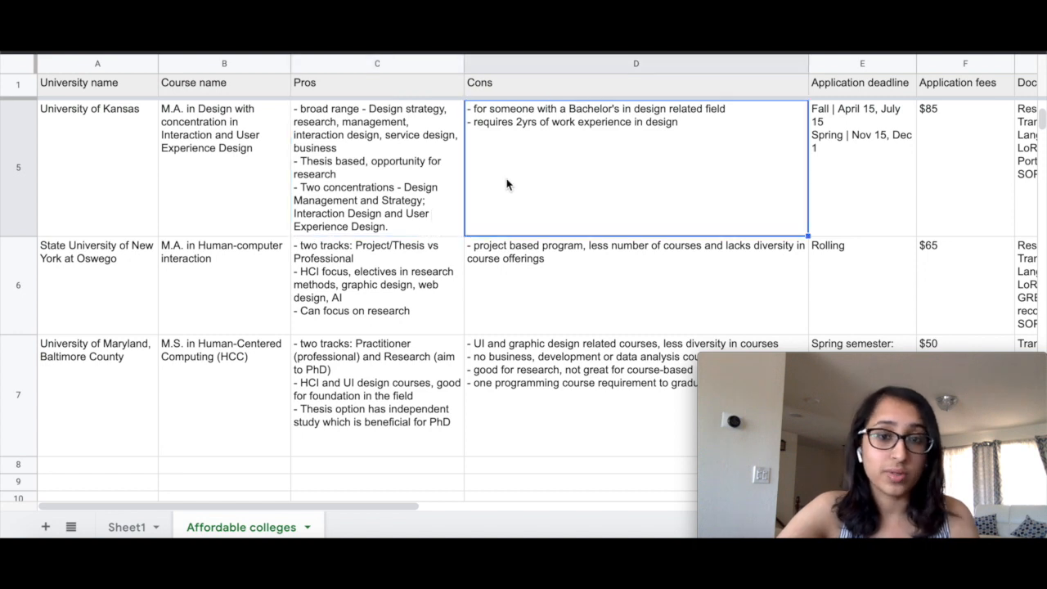
- View University of Kansas's deadline, 3 LoR, SOP, TOEFL/IELTS, medium fee and assistantship funding, then return left
scroll(right, 3)
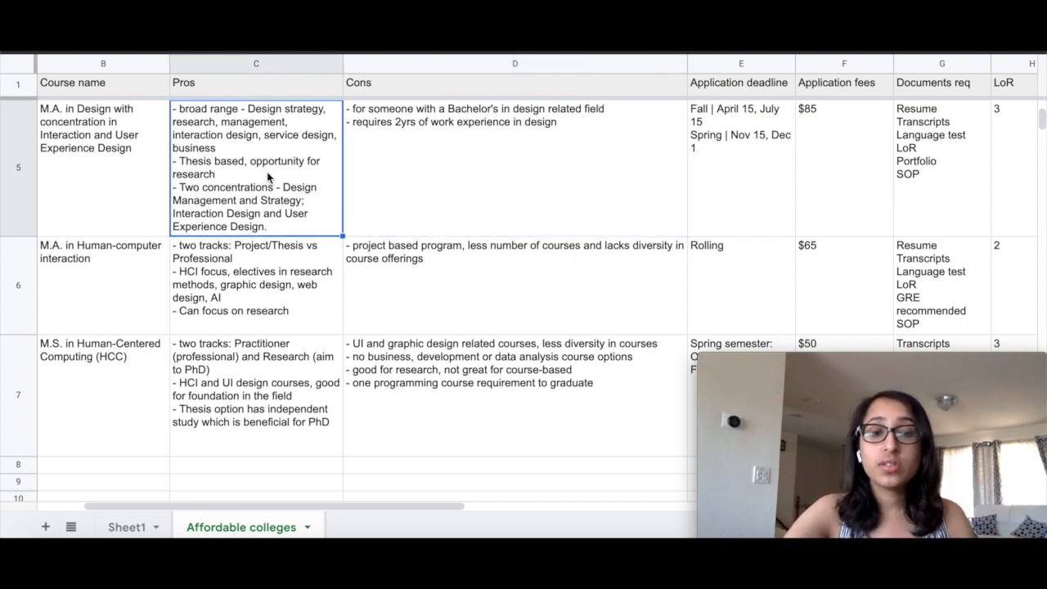
mouse_move(422, 178)
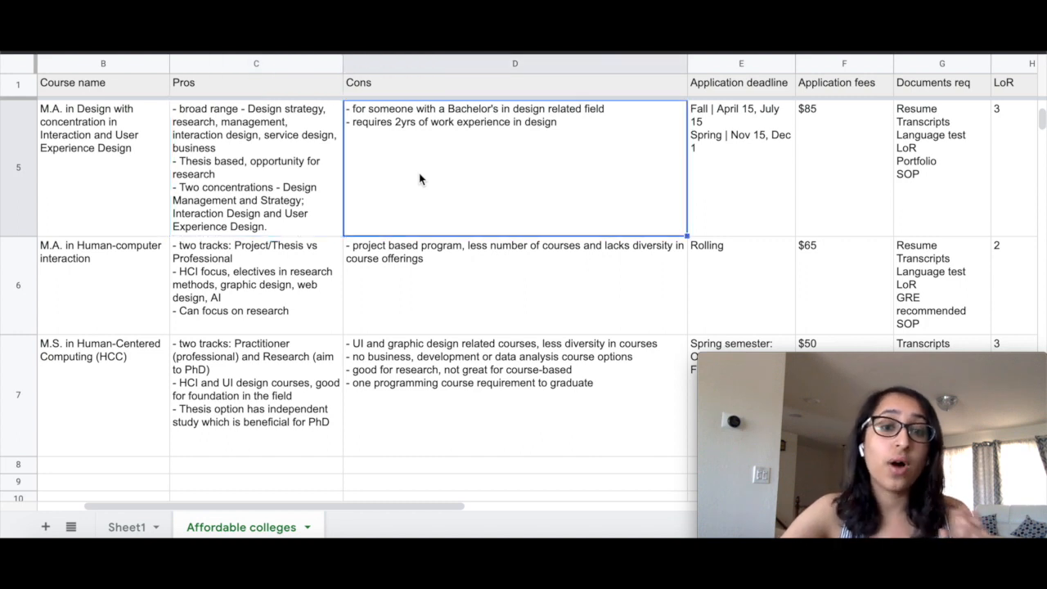
mouse_move(403, 169)
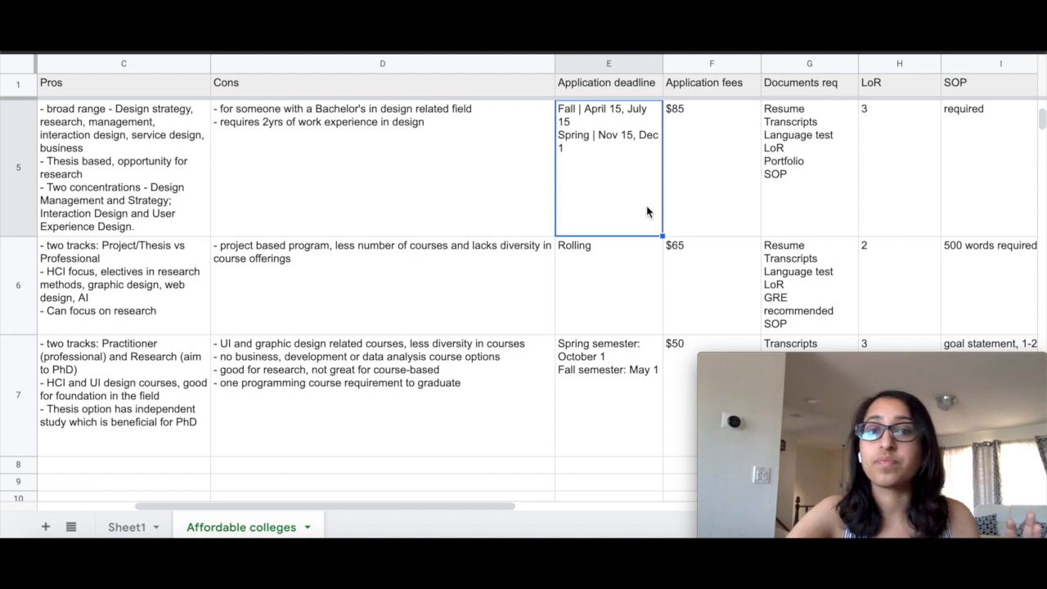
scroll(right, 3)
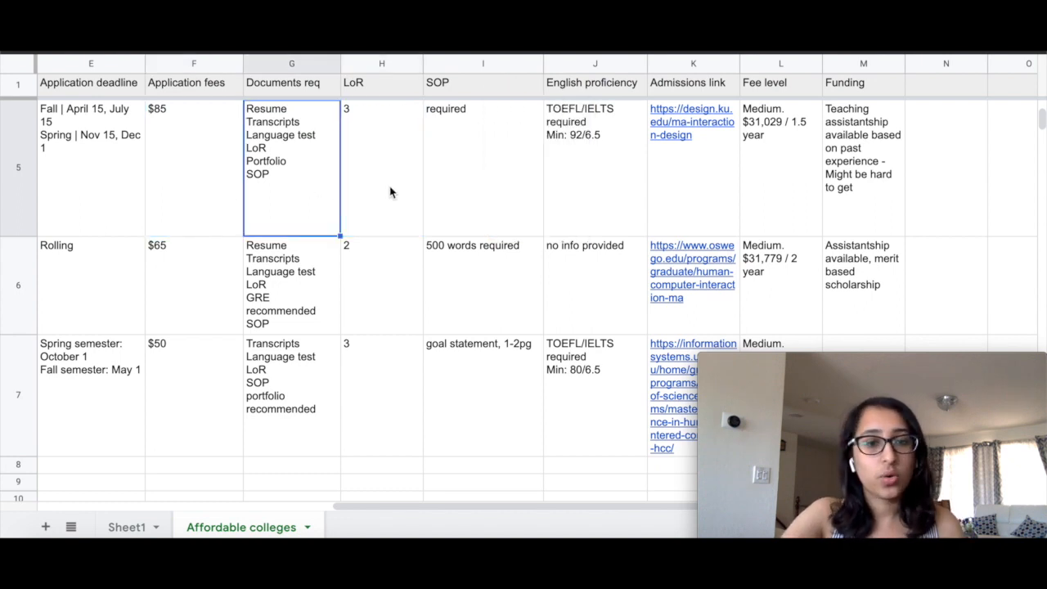
click(381, 164)
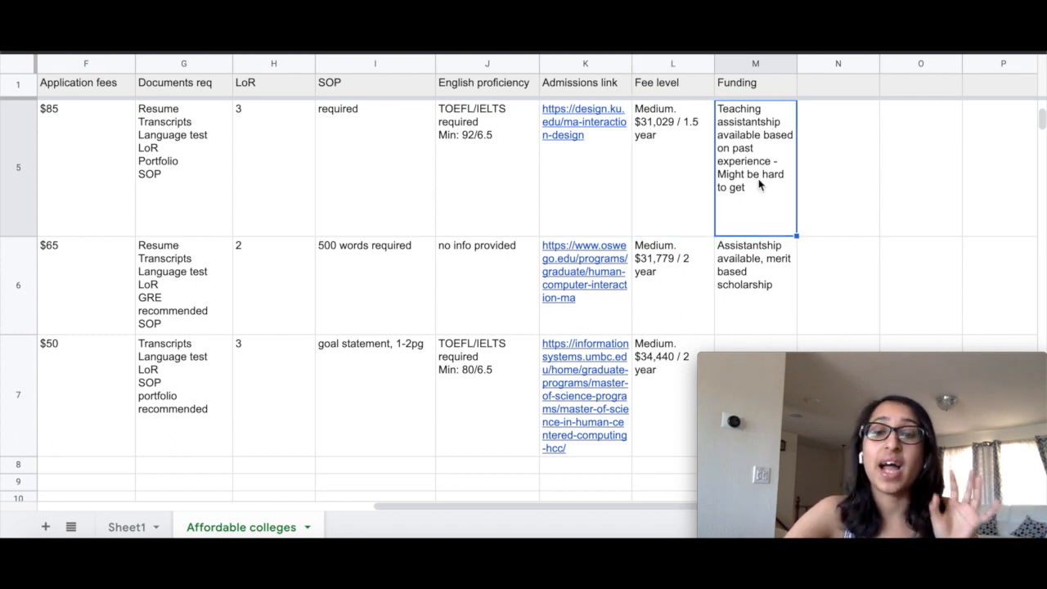
mouse_move(802, 199)
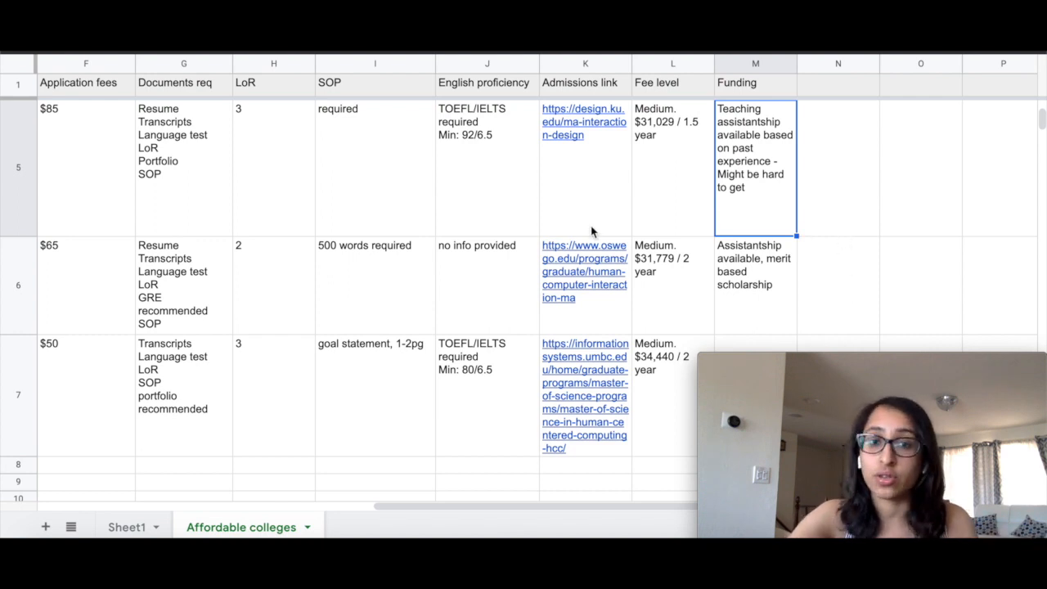
scroll(left, 3)
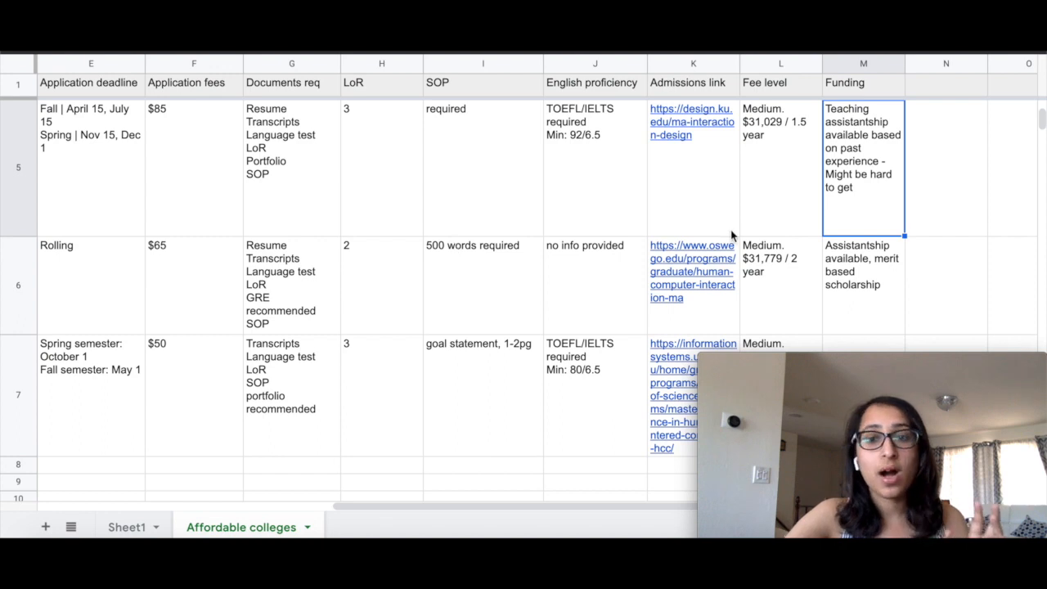
scroll(left, 3)
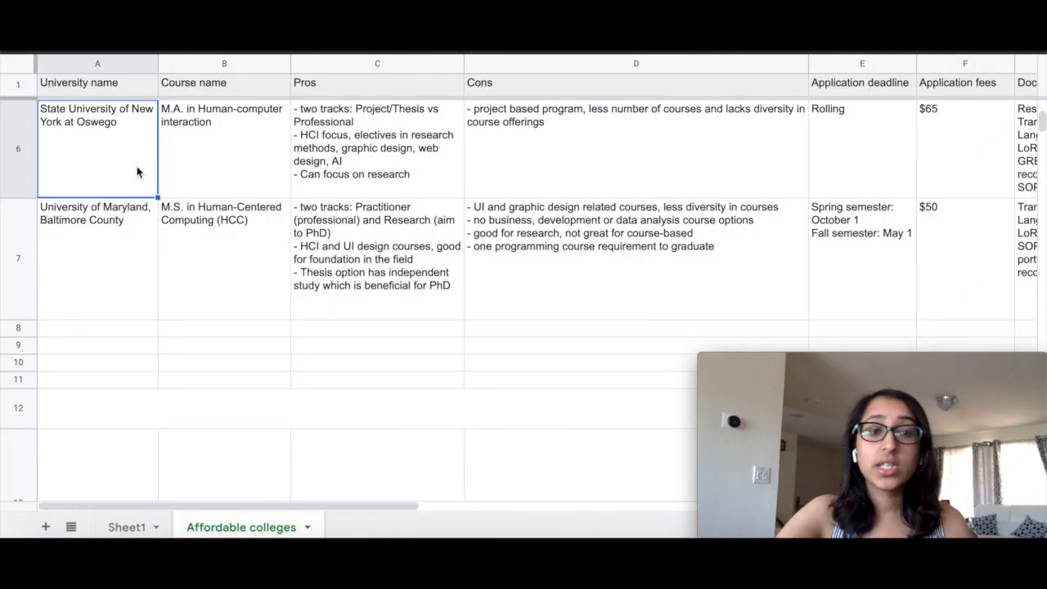
mouse_move(249, 181)
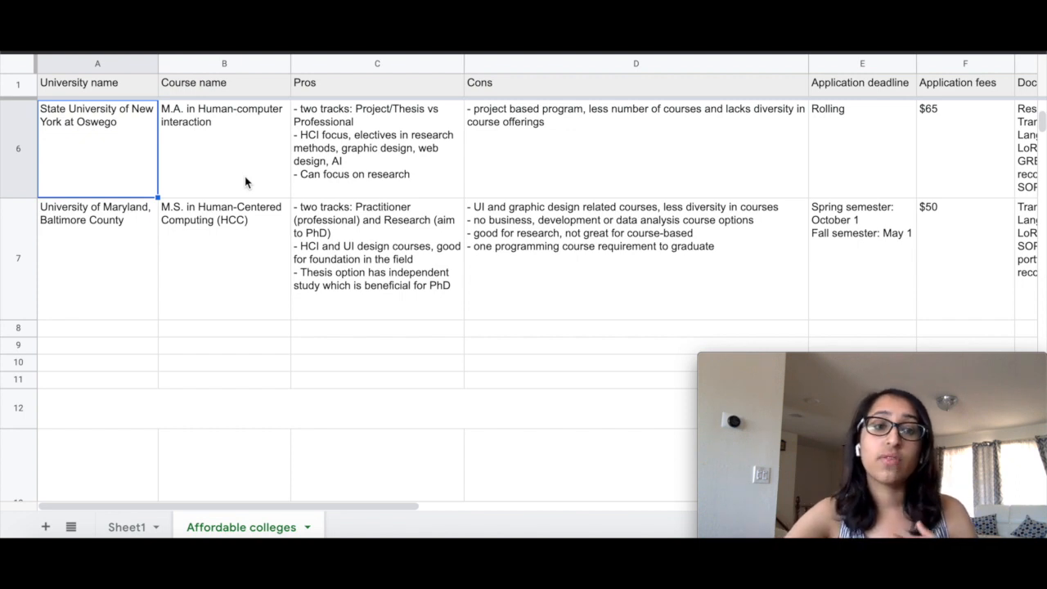
- View SUNY Oswego's pros and cons, then its rolling deadline, $65 fee and 2 LoR
click(224, 147)
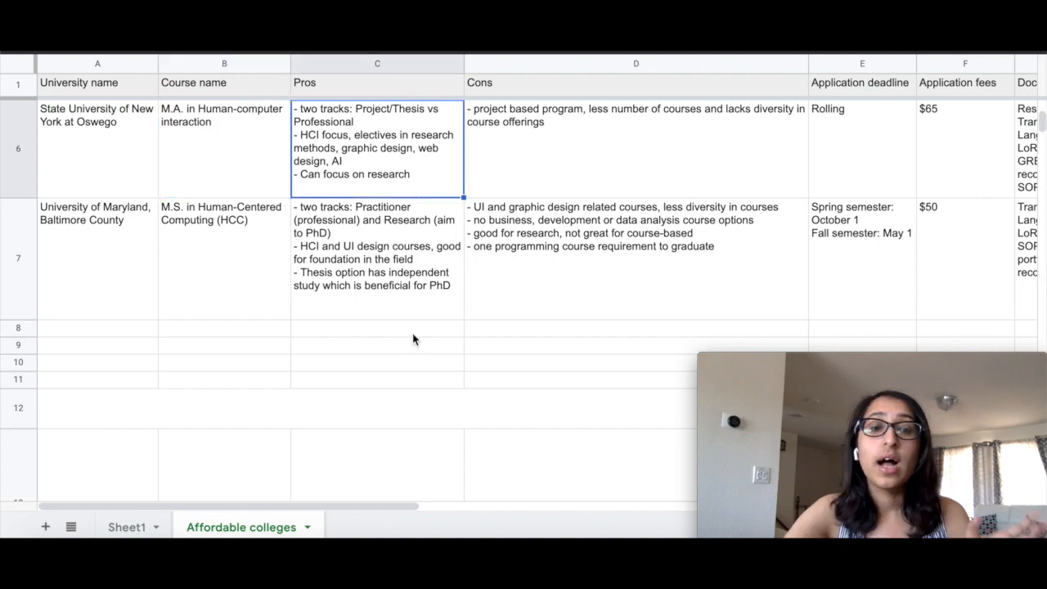
mouse_move(483, 223)
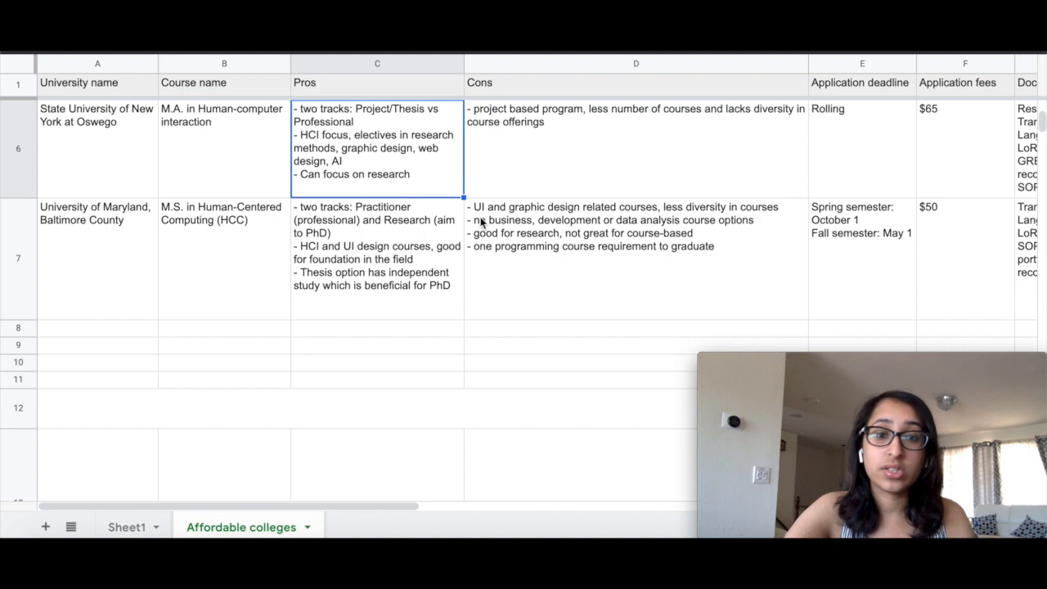
mouse_move(438, 148)
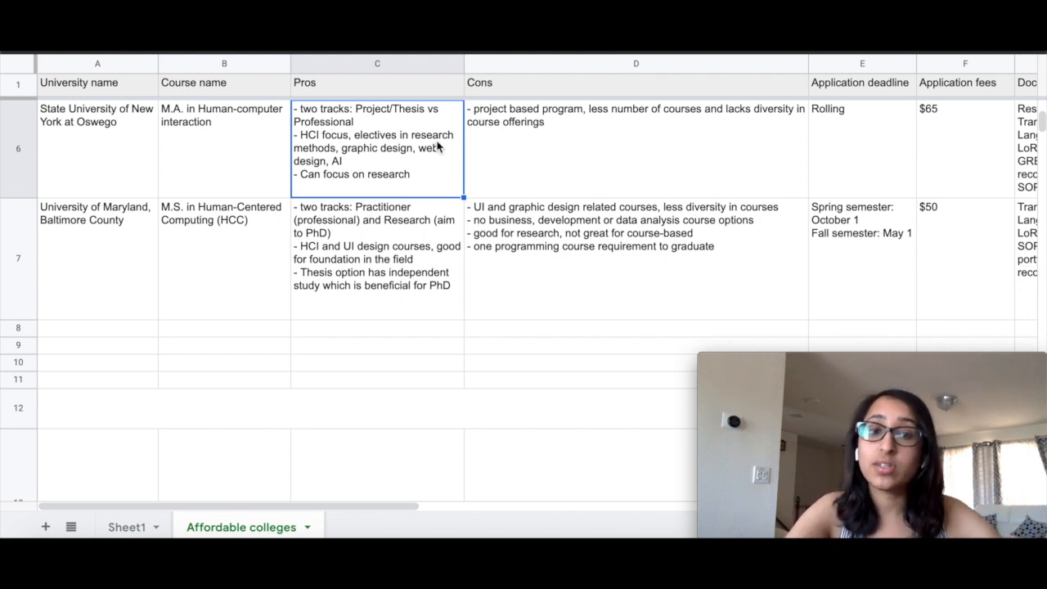
mouse_move(546, 229)
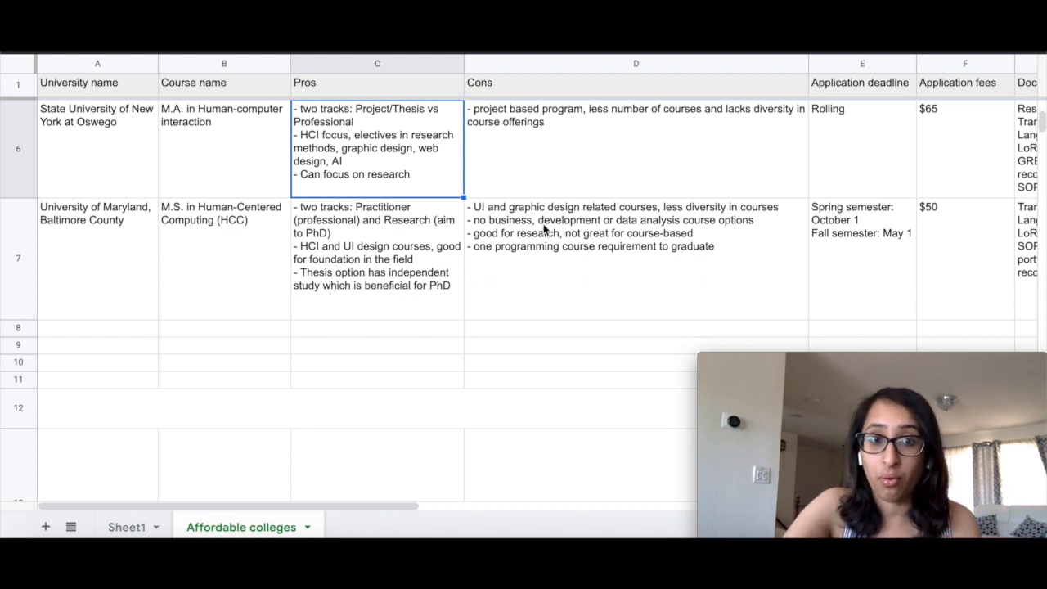
mouse_move(553, 167)
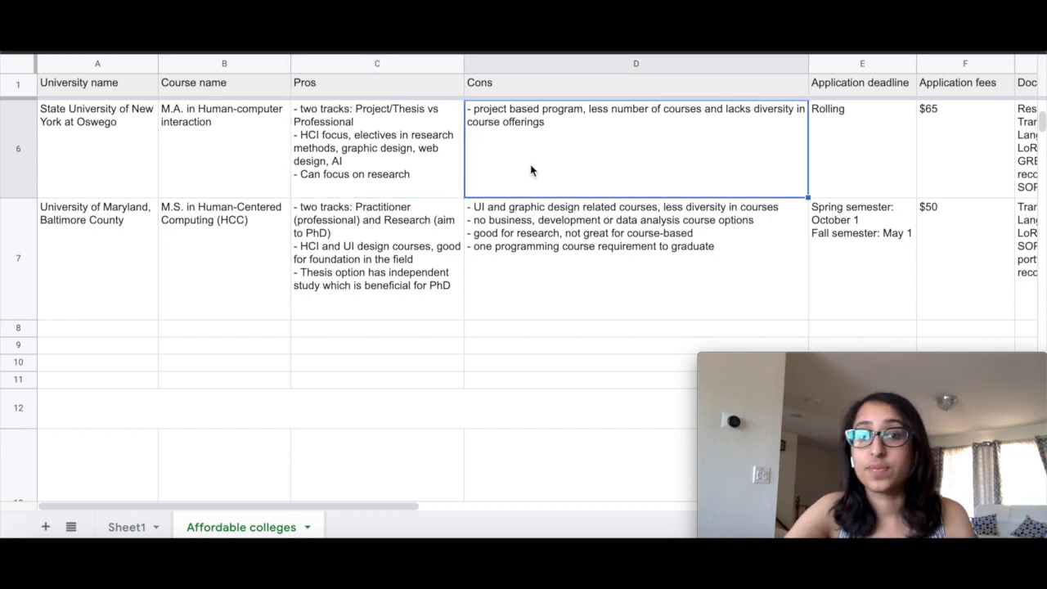
scroll(right, 3)
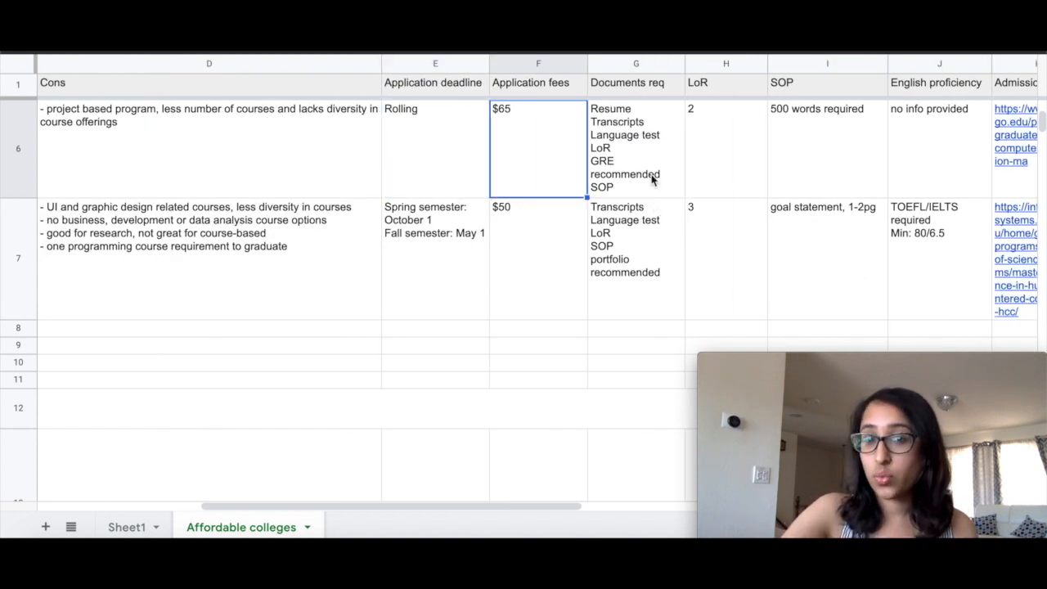
- Check row 6's fee level and funding, then scroll back to the UMBC row's start
scroll(right, 3)
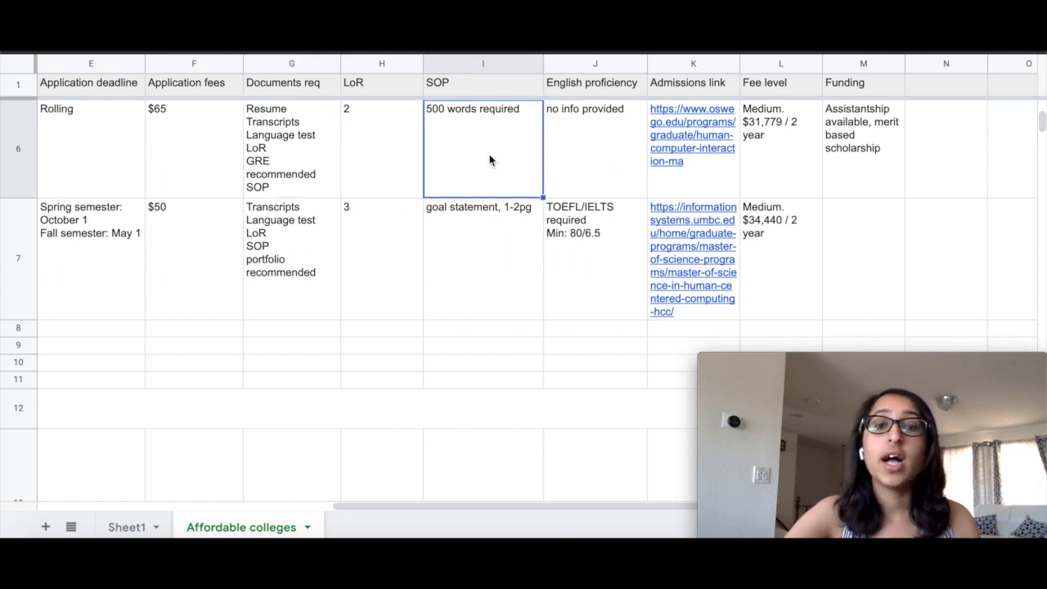
mouse_move(481, 294)
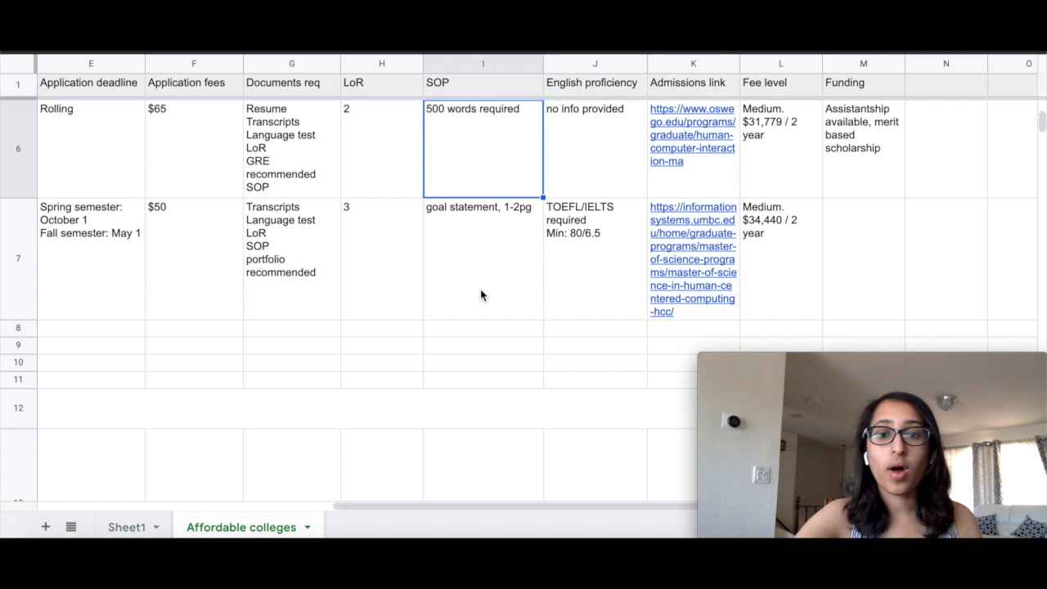
scroll(right, 3)
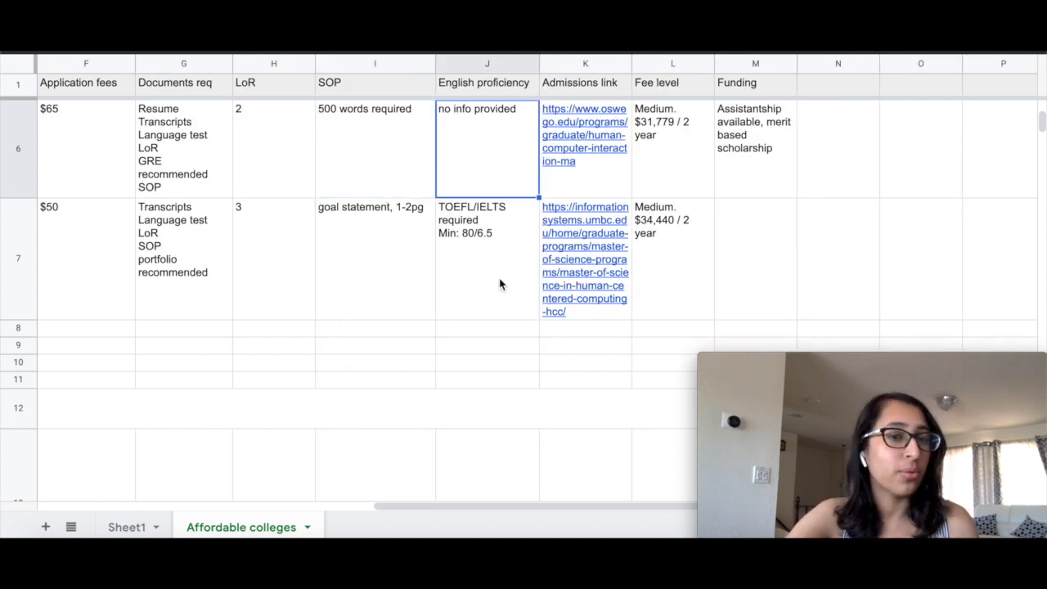
mouse_move(514, 315)
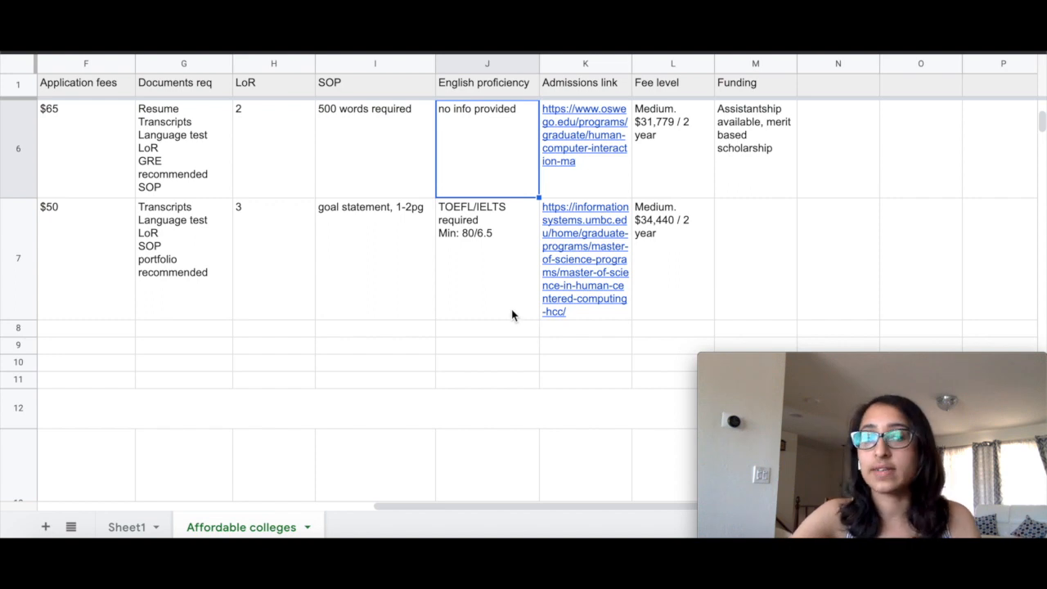
click(673, 147)
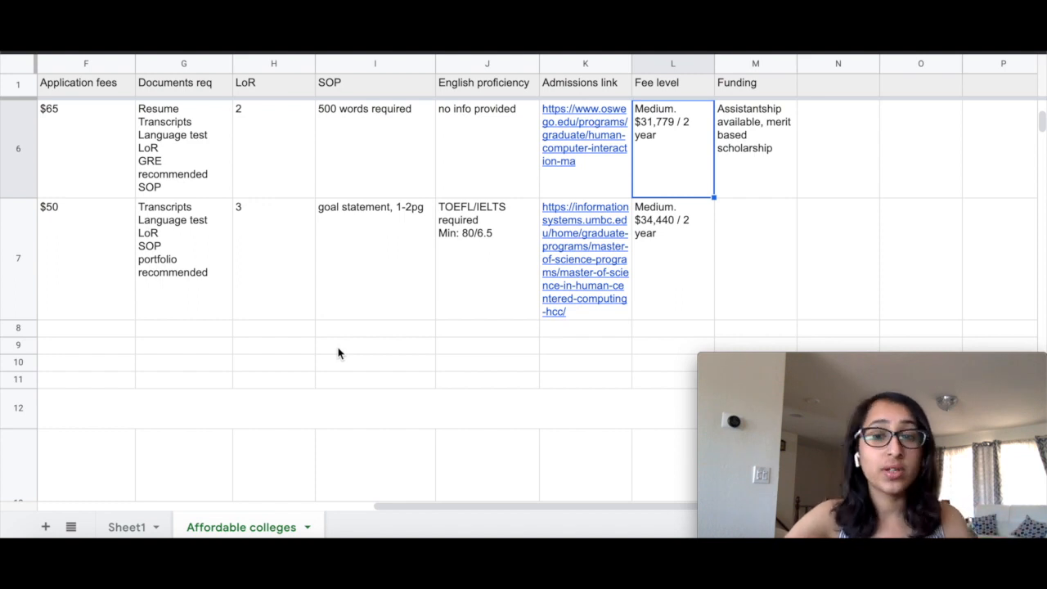
click(754, 147)
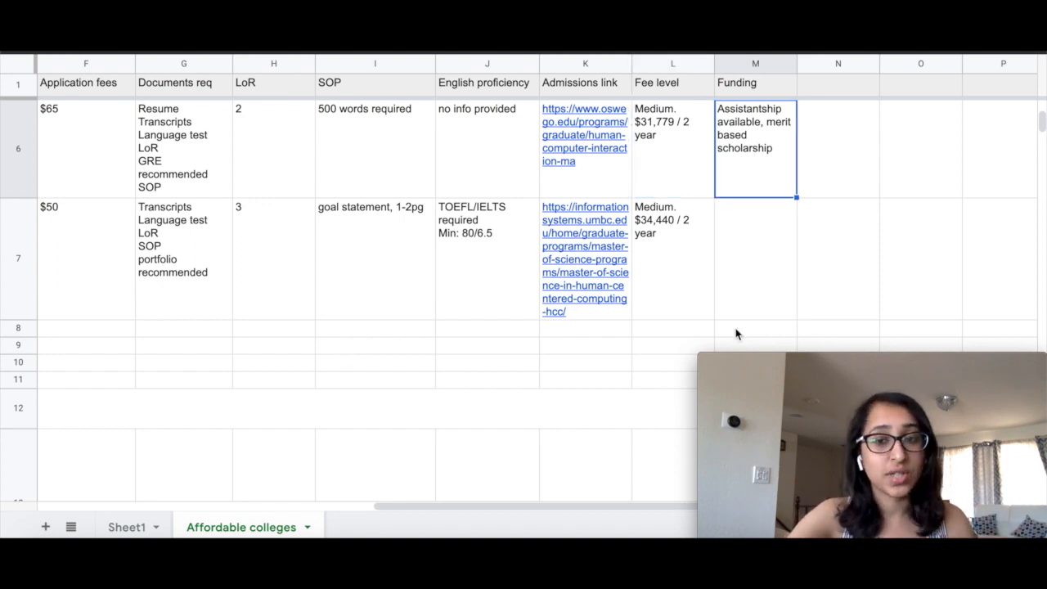
mouse_move(516, 285)
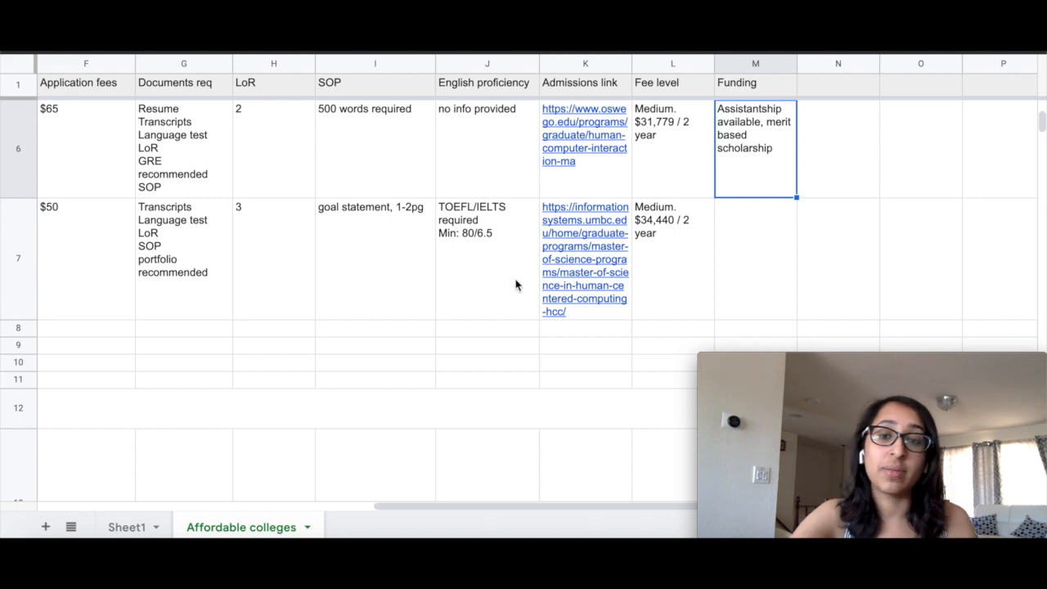
scroll(left, 3)
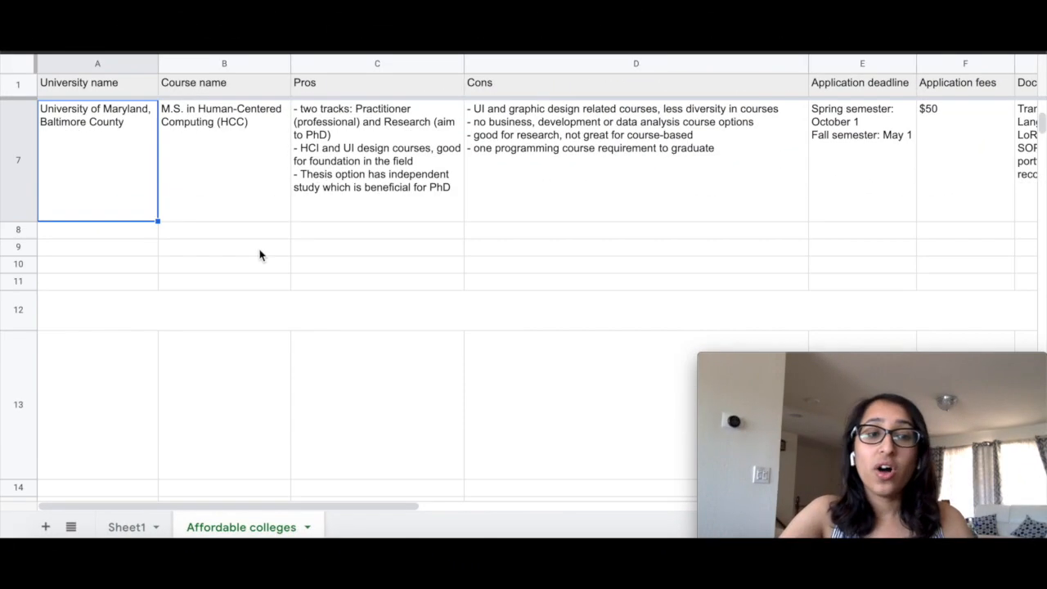
mouse_move(180, 190)
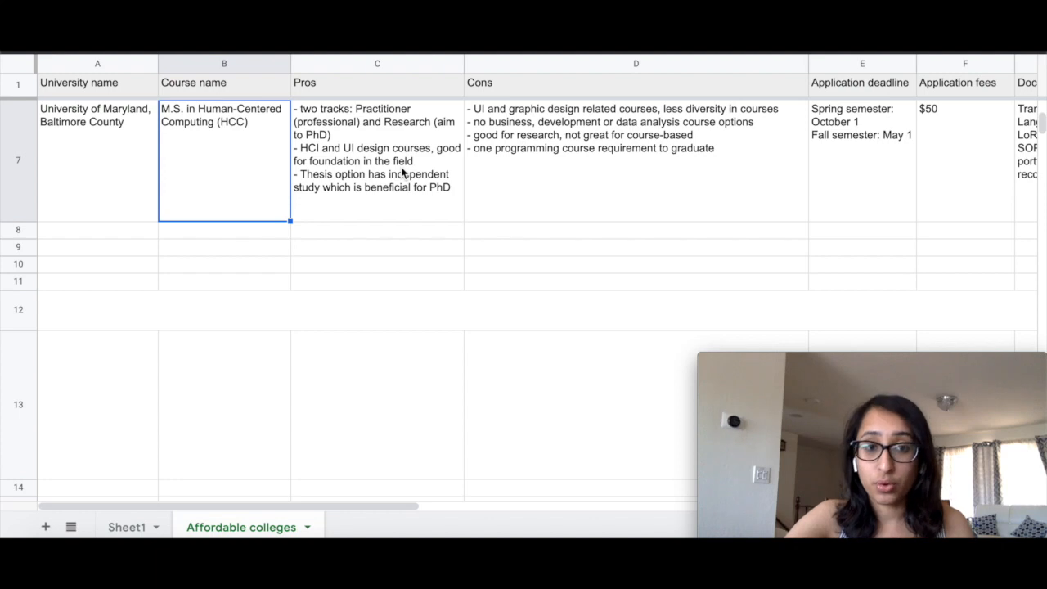
- Read UMBC Human-Centered Computing's pros and cons cells in row 7
click(376, 161)
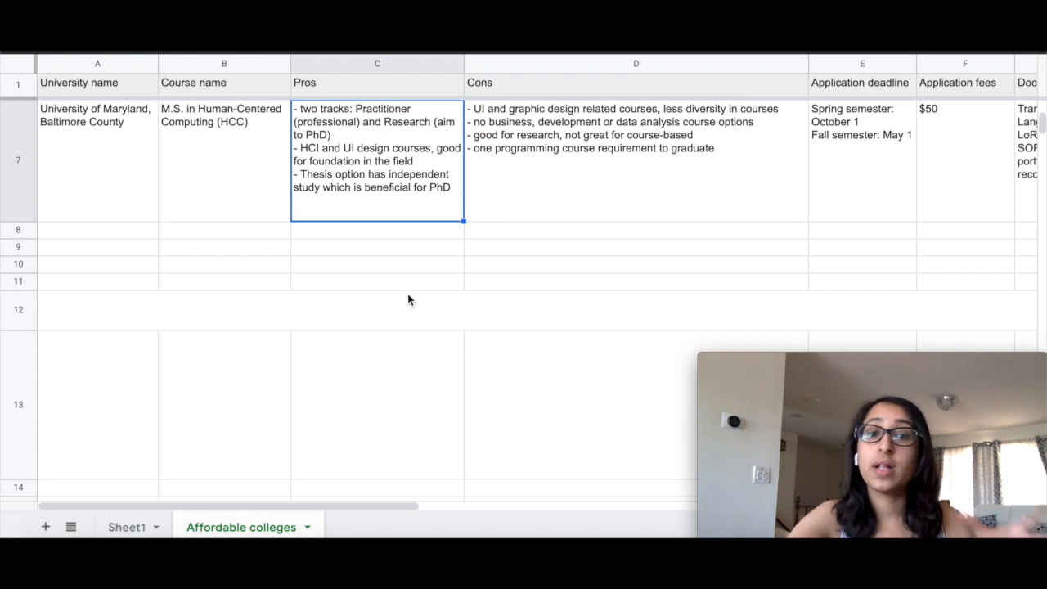
mouse_move(472, 183)
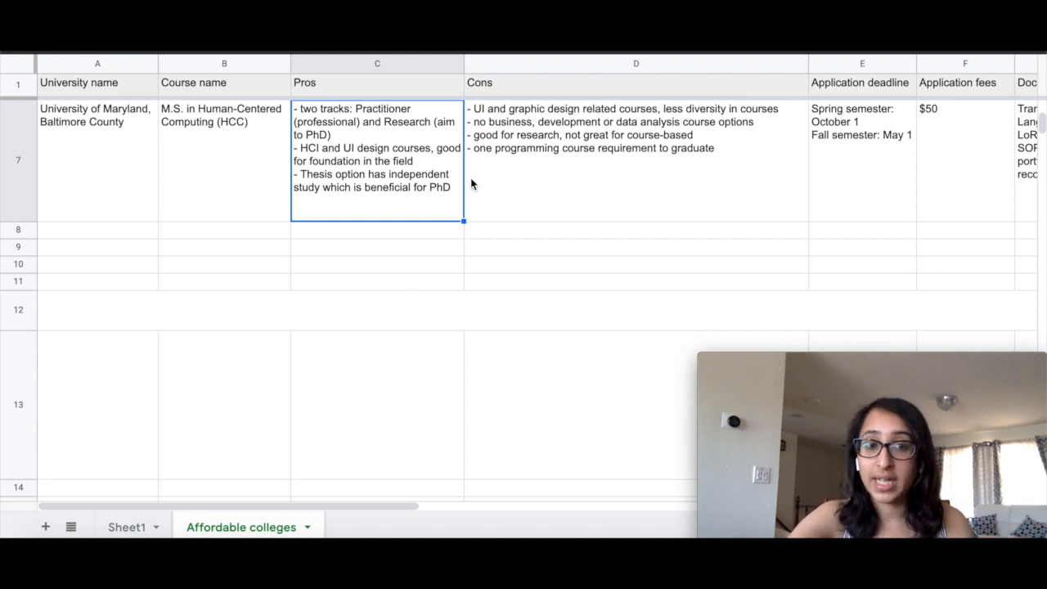
mouse_move(358, 188)
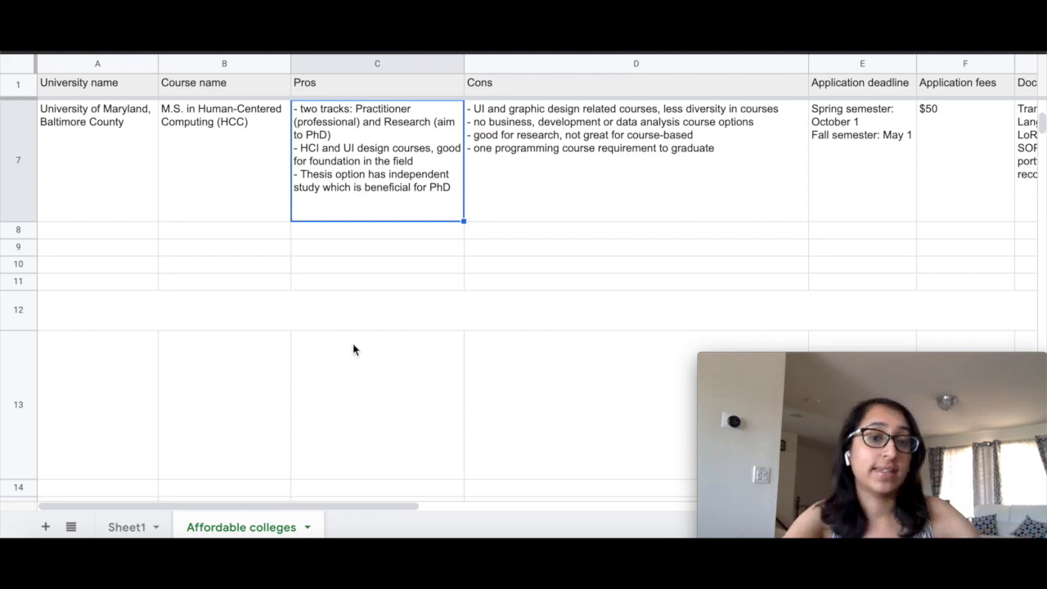
mouse_move(419, 174)
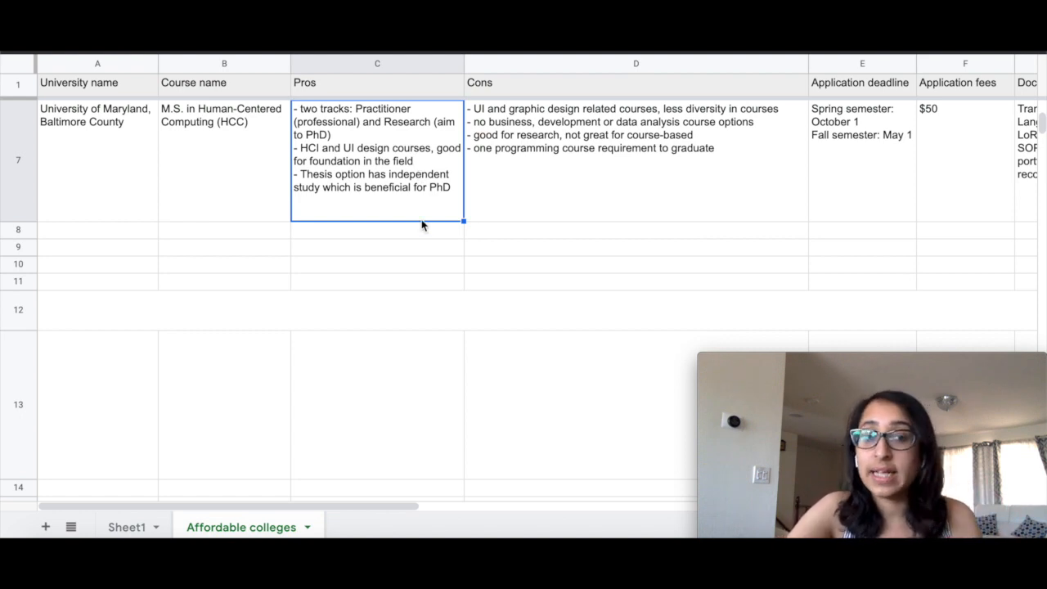
mouse_move(548, 203)
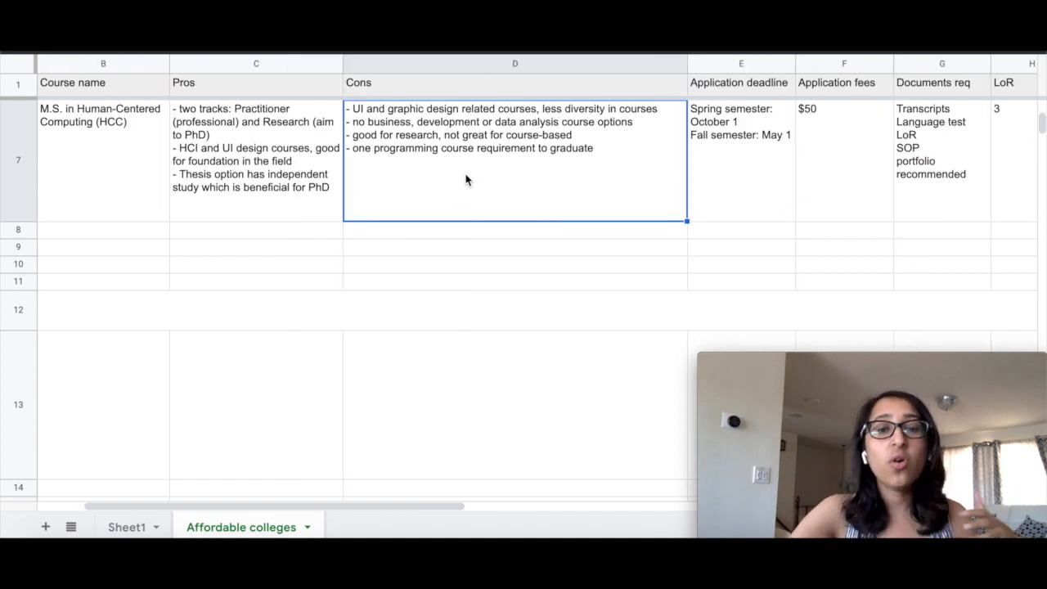
mouse_move(478, 193)
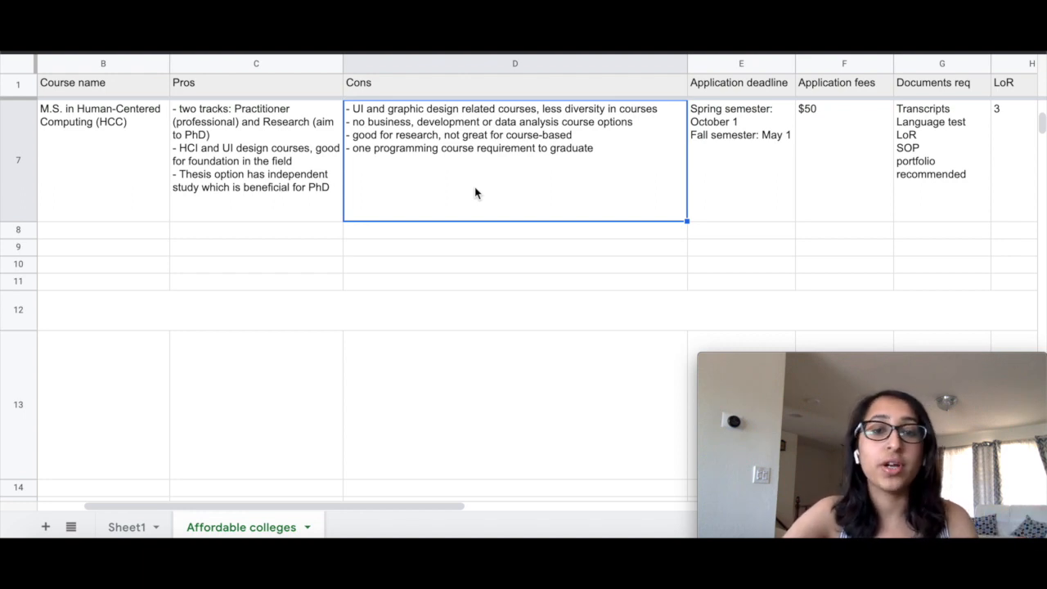
click(255, 160)
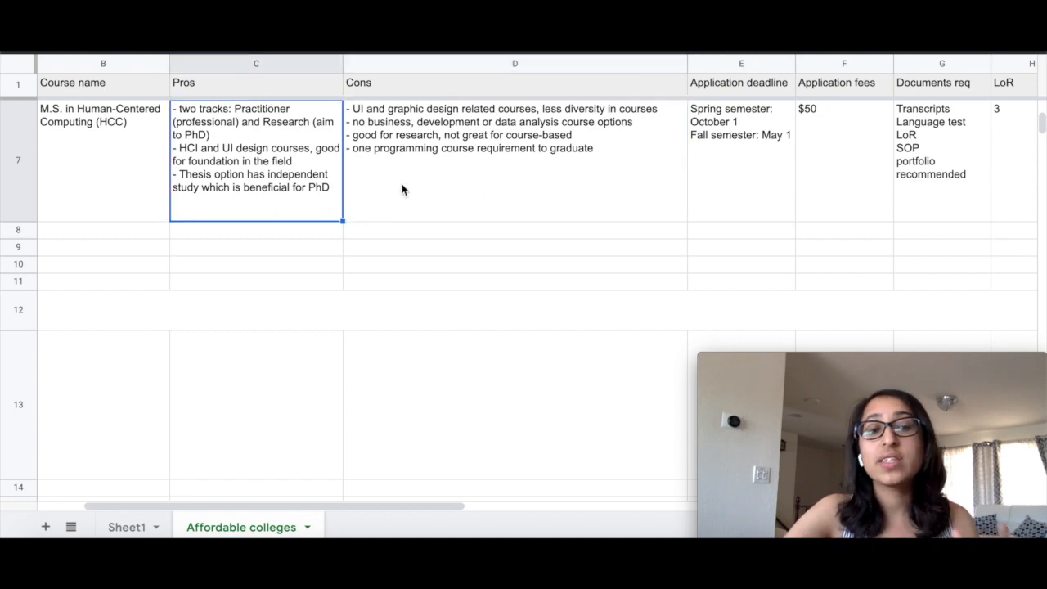
click(514, 160)
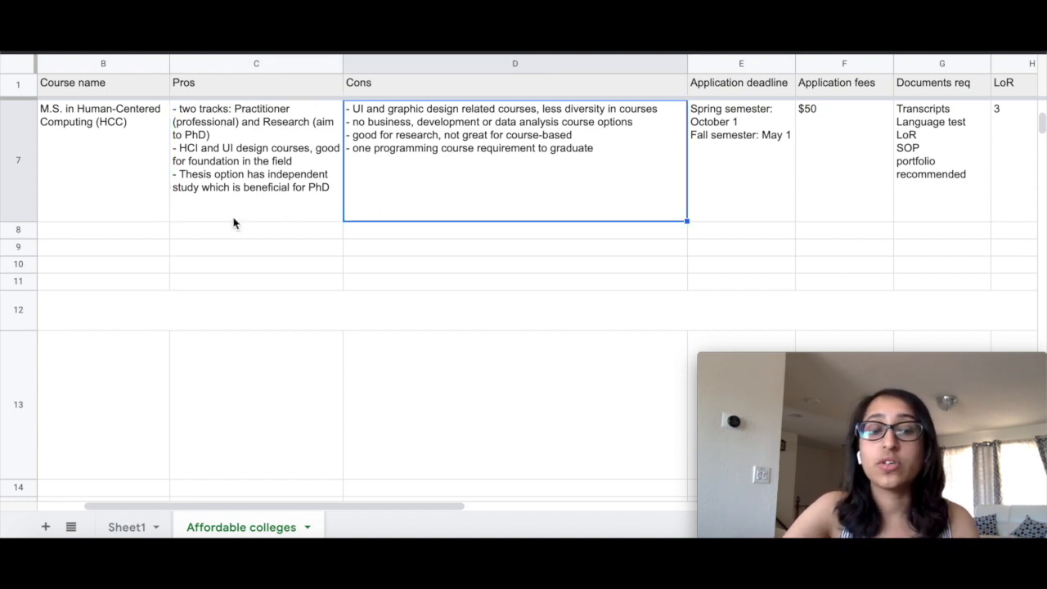
mouse_move(362, 214)
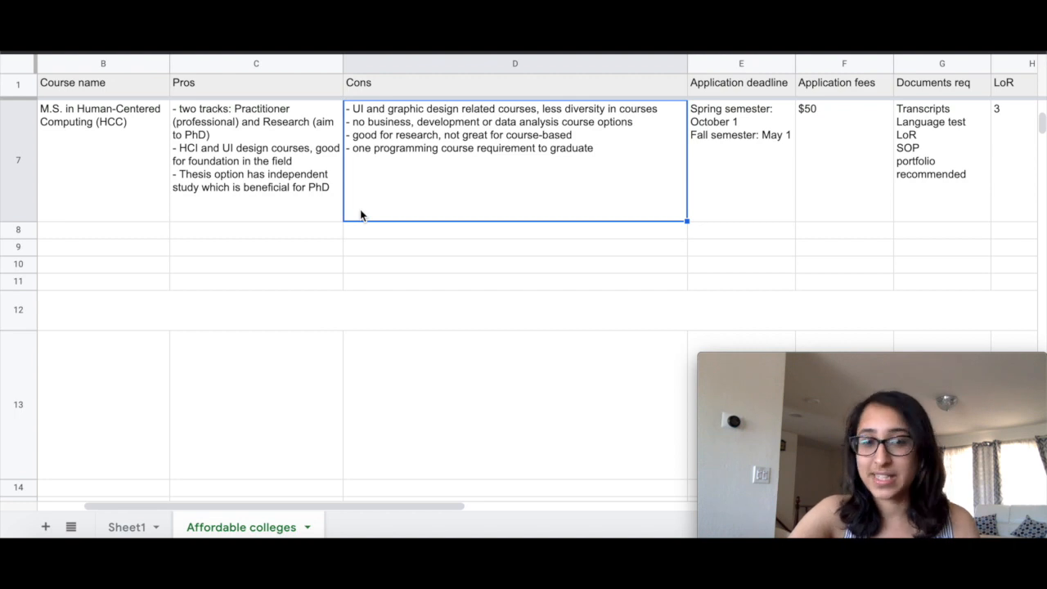
mouse_move(576, 220)
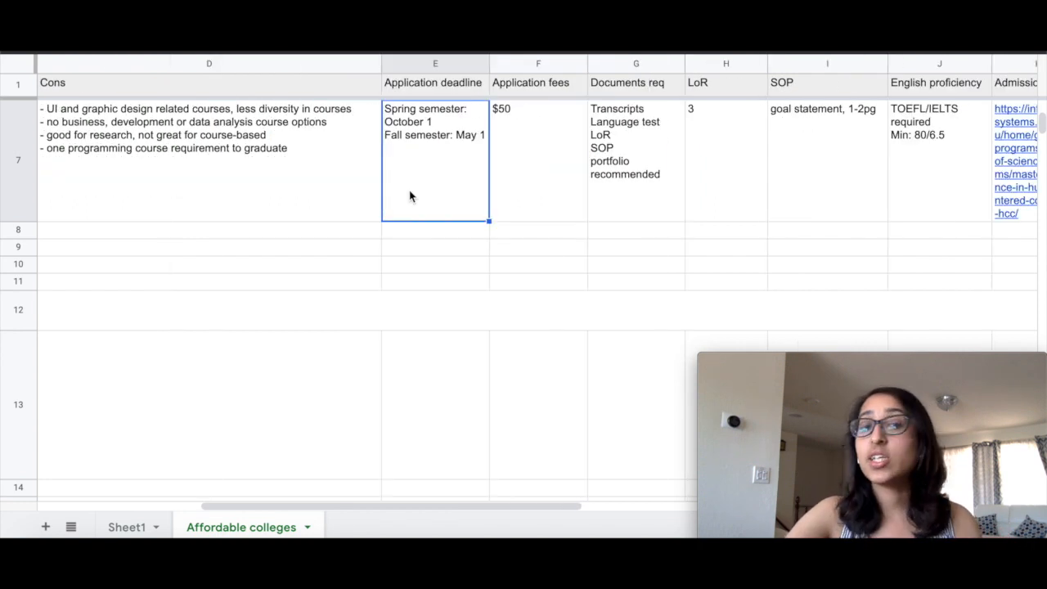
mouse_move(540, 168)
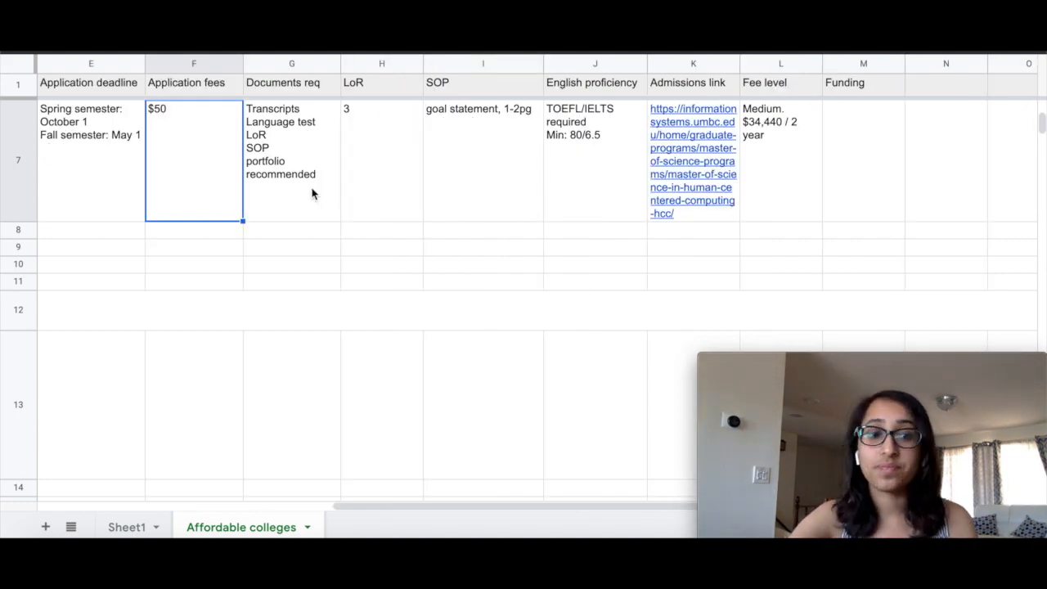
- Check UMBC's required documents and goal-statement SOP, then scroll back toward the table's start
click(291, 160)
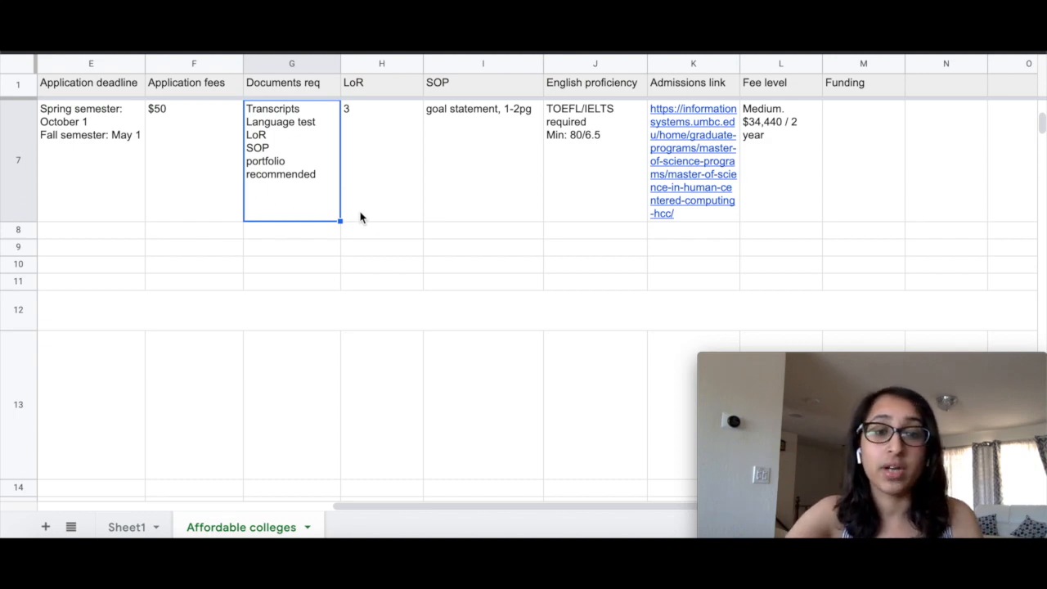
click(382, 160)
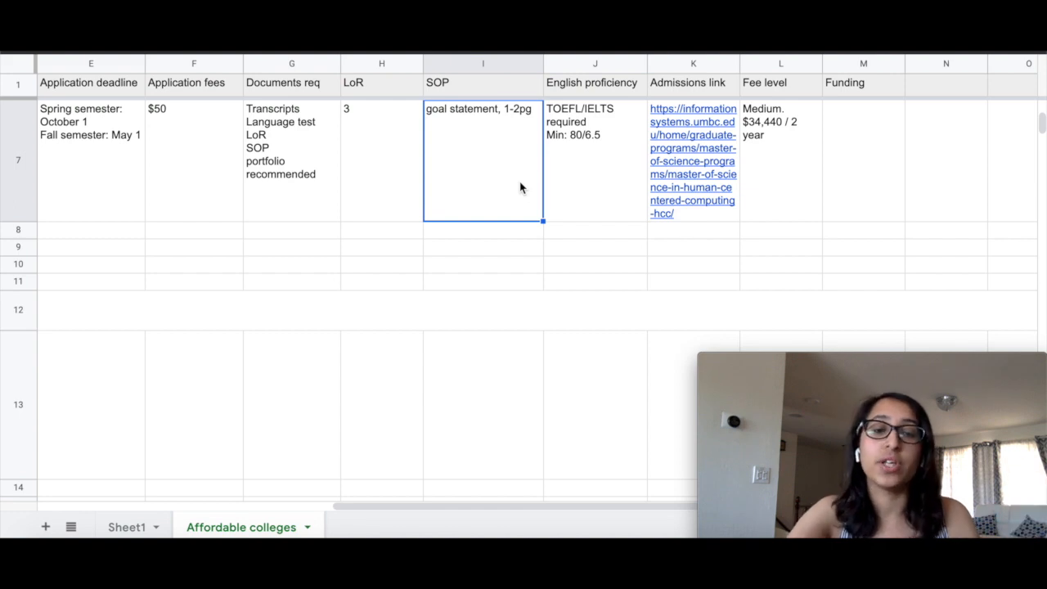
mouse_move(577, 216)
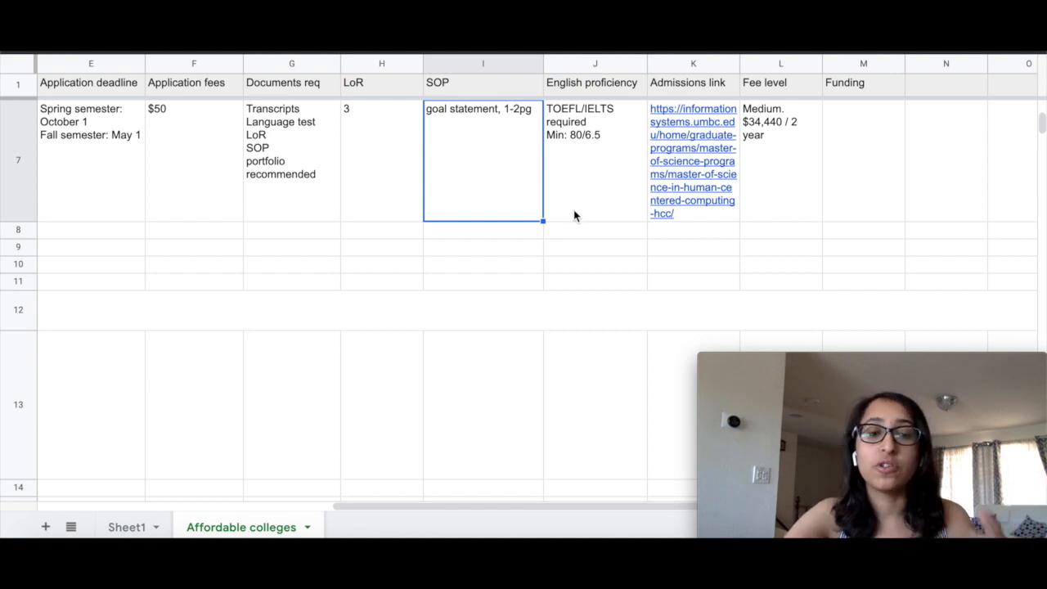
mouse_move(608, 201)
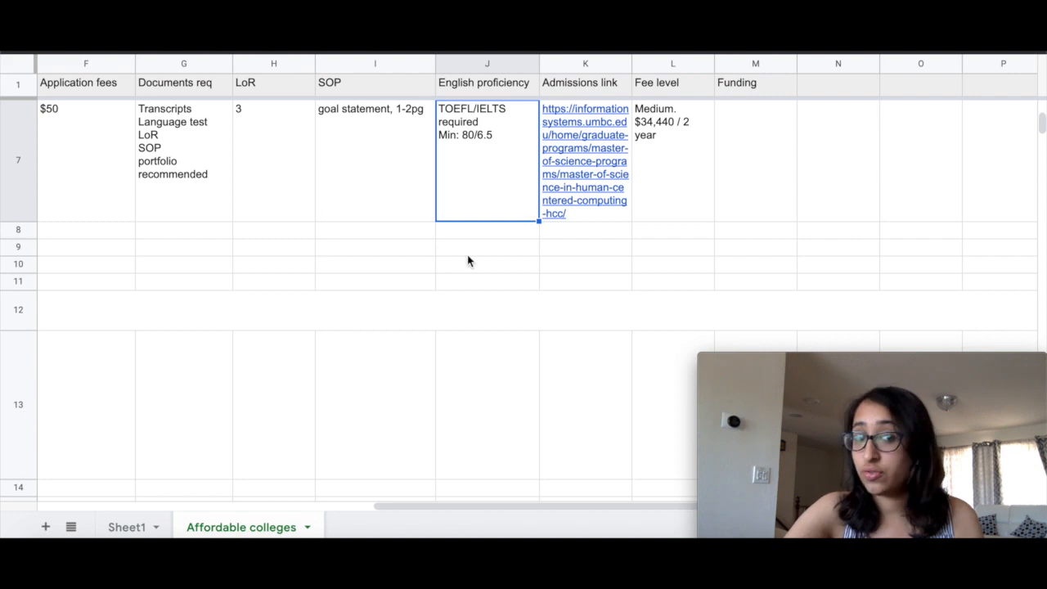
scroll(left, 3)
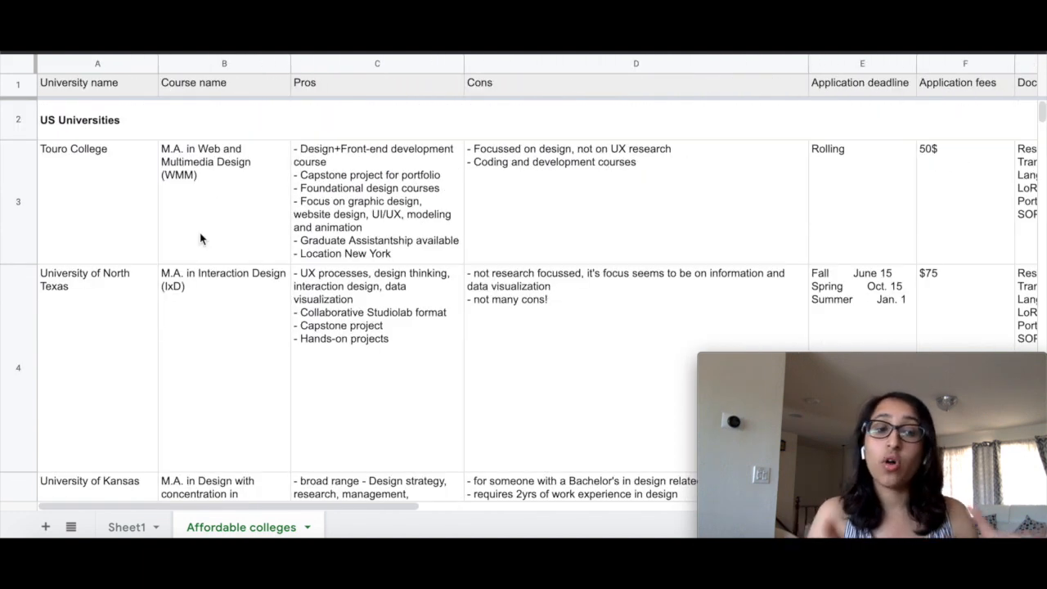